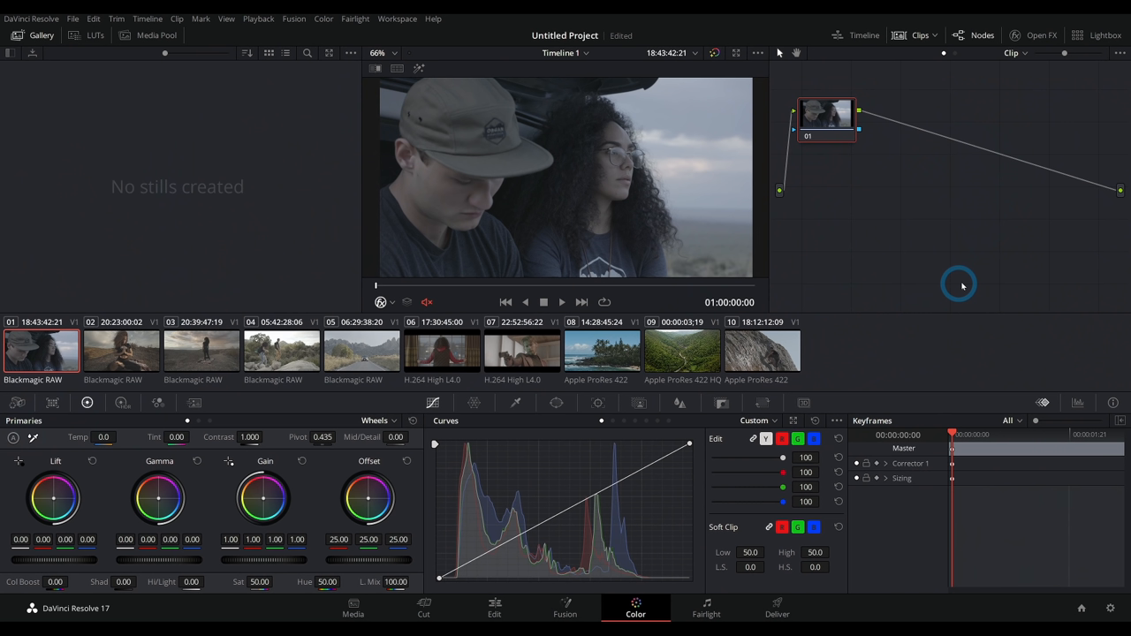
mouse_move(965, 263)
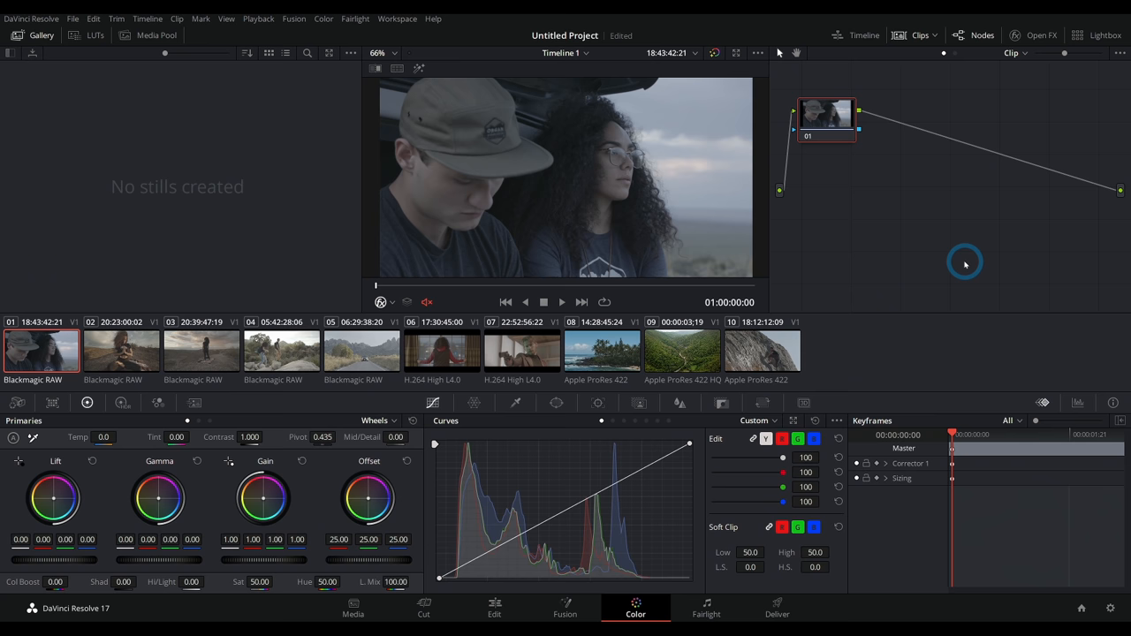
- Load clip 04 of the hikers on the rocks and restore the Primaries color wheels
left_click(361, 351)
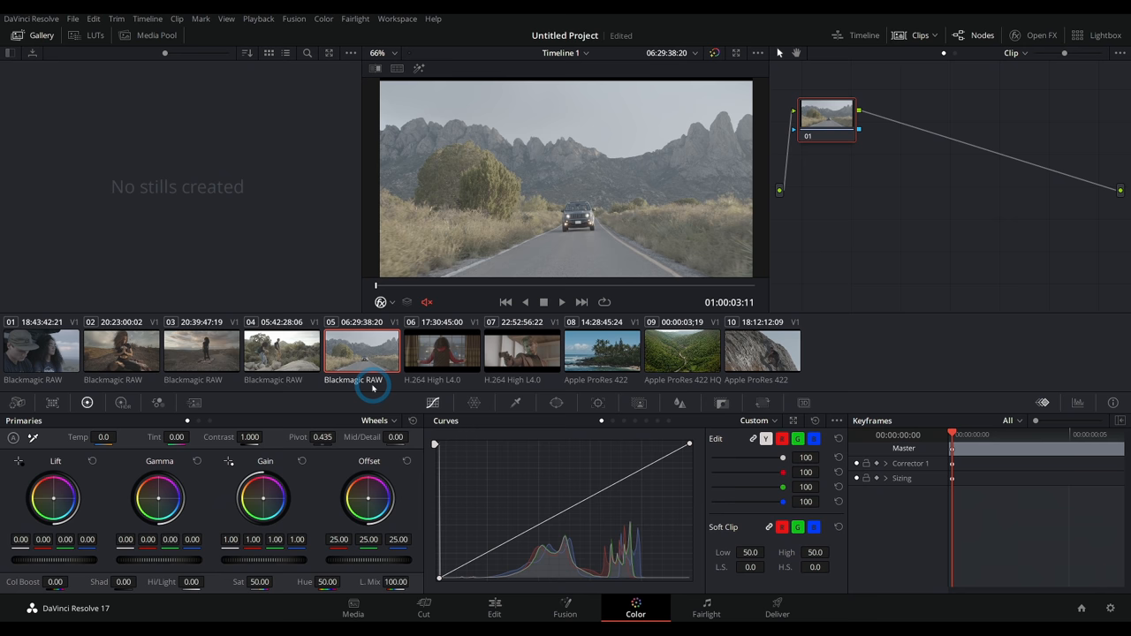
left_click(282, 351)
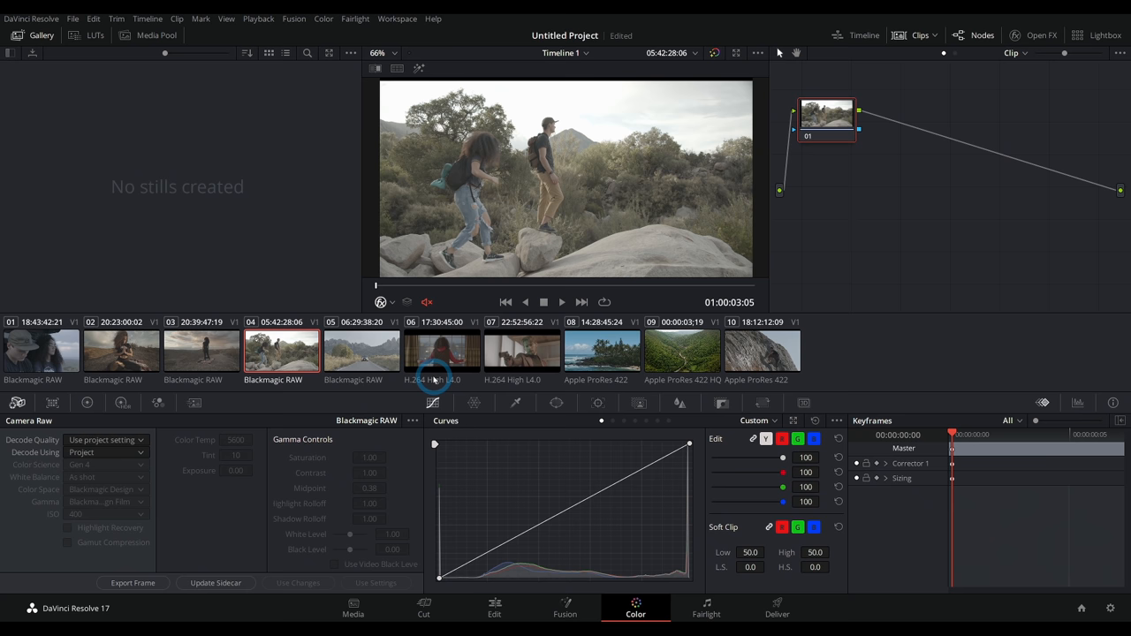
left_click(123, 403)
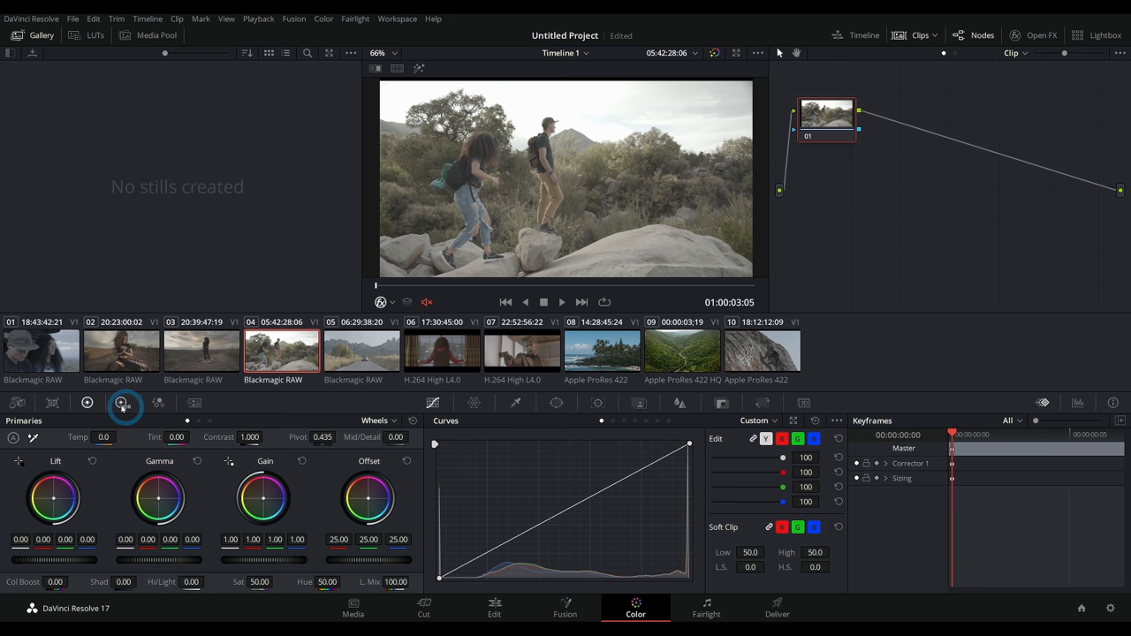
- Load clip 05, the road through the mountains with a car, in the viewer
left_click(362, 350)
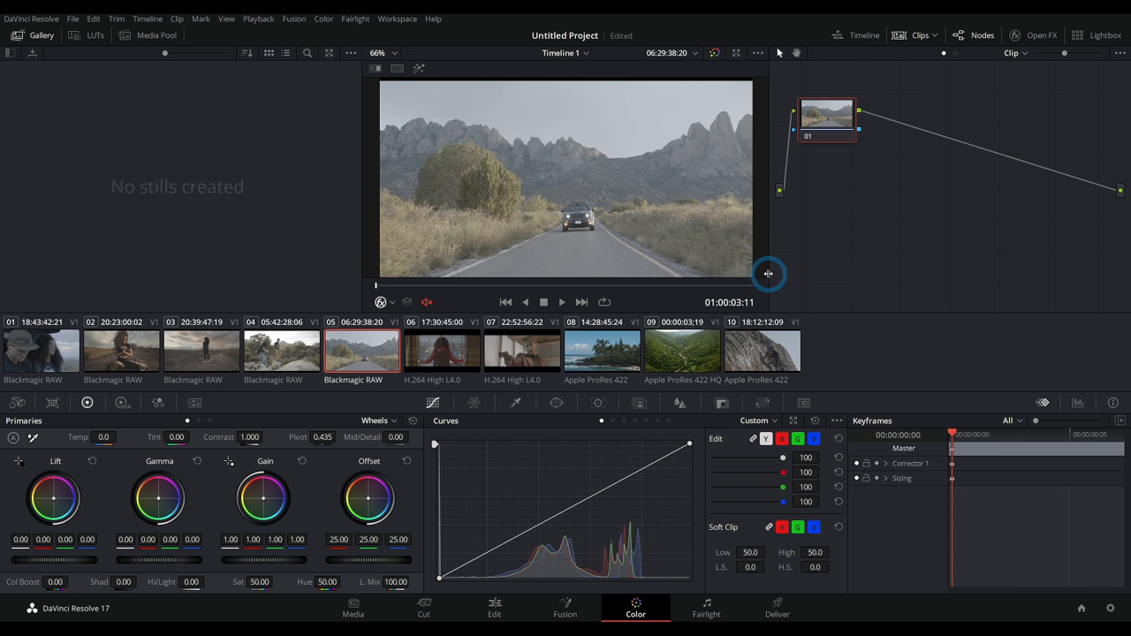
mouse_move(829, 244)
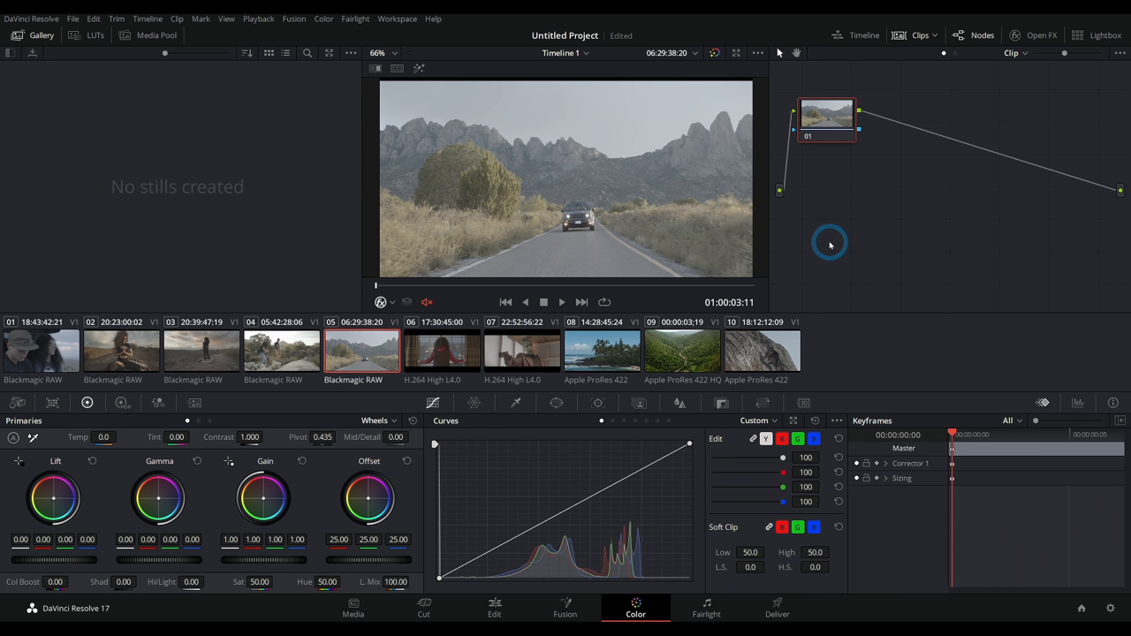
mouse_move(678, 292)
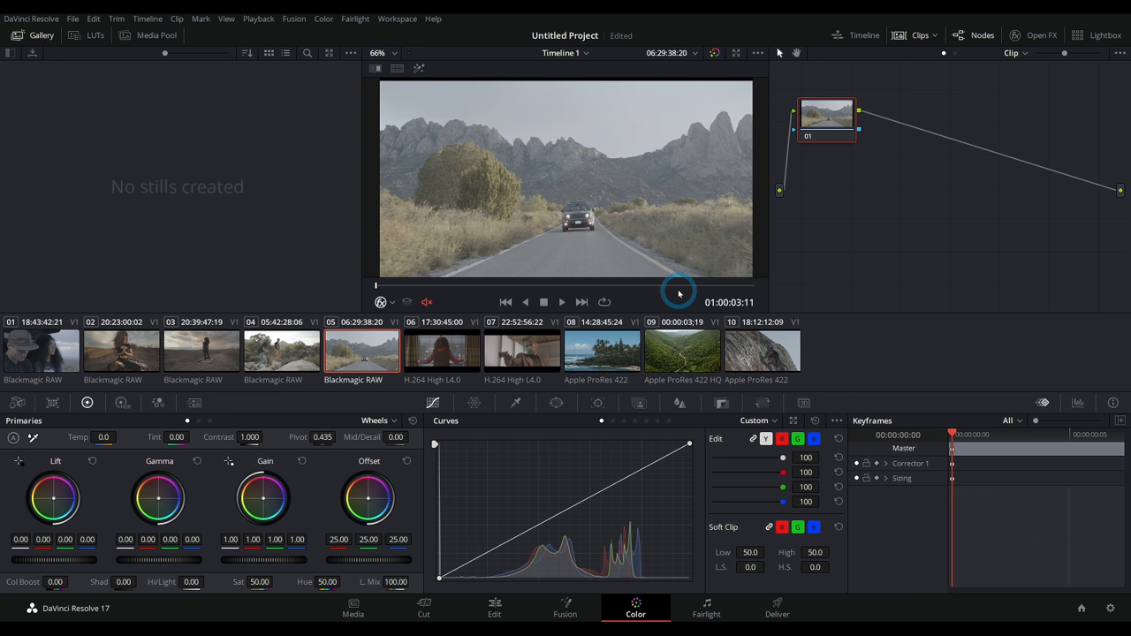
mouse_move(690, 301)
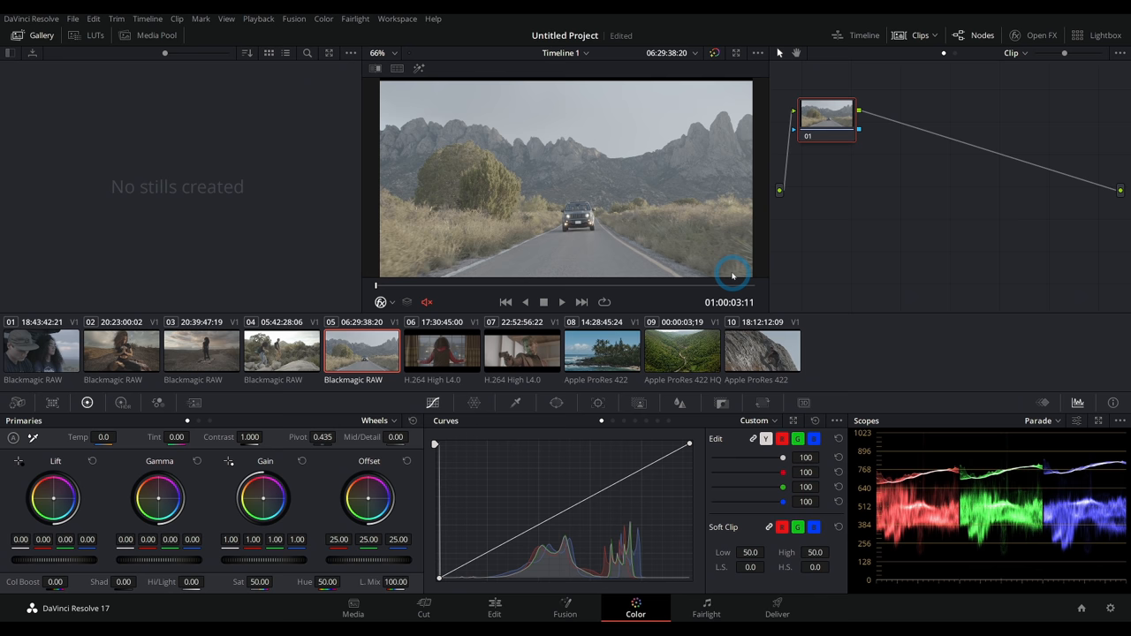
- Select clip 03 and bring up Project Settings at Master Settings
left_click(281, 351)
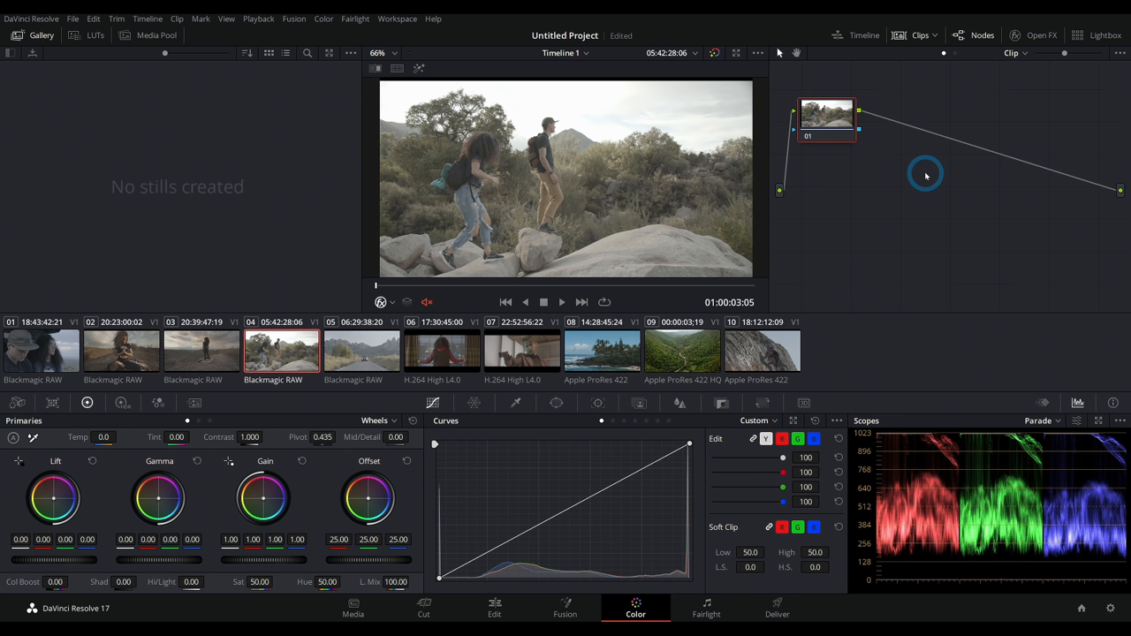
mouse_move(758, 198)
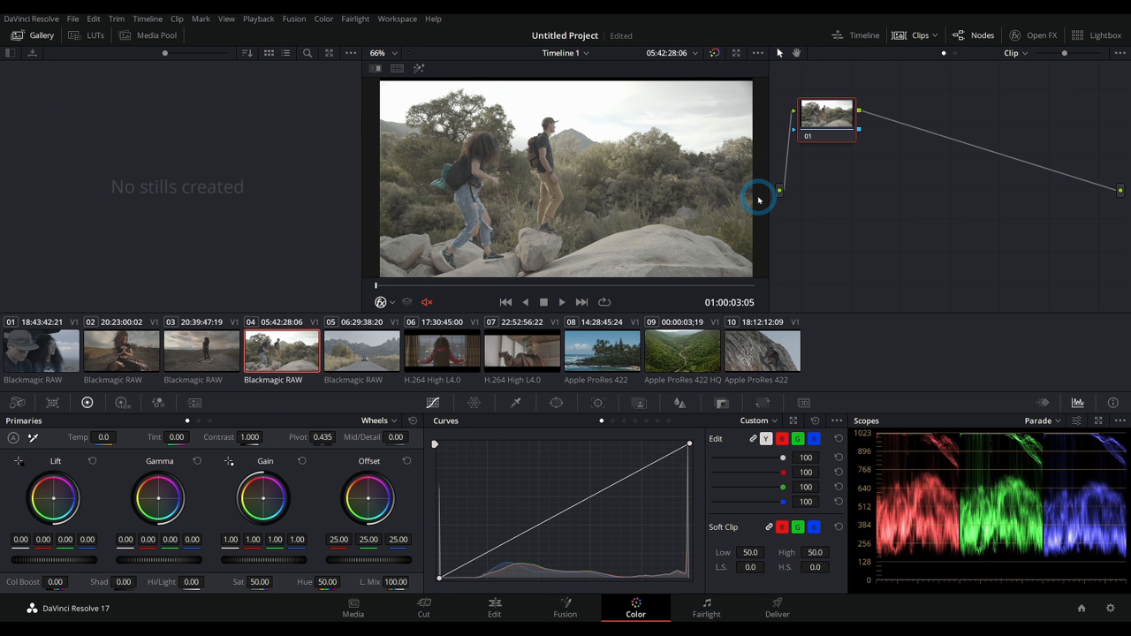
mouse_move(833, 242)
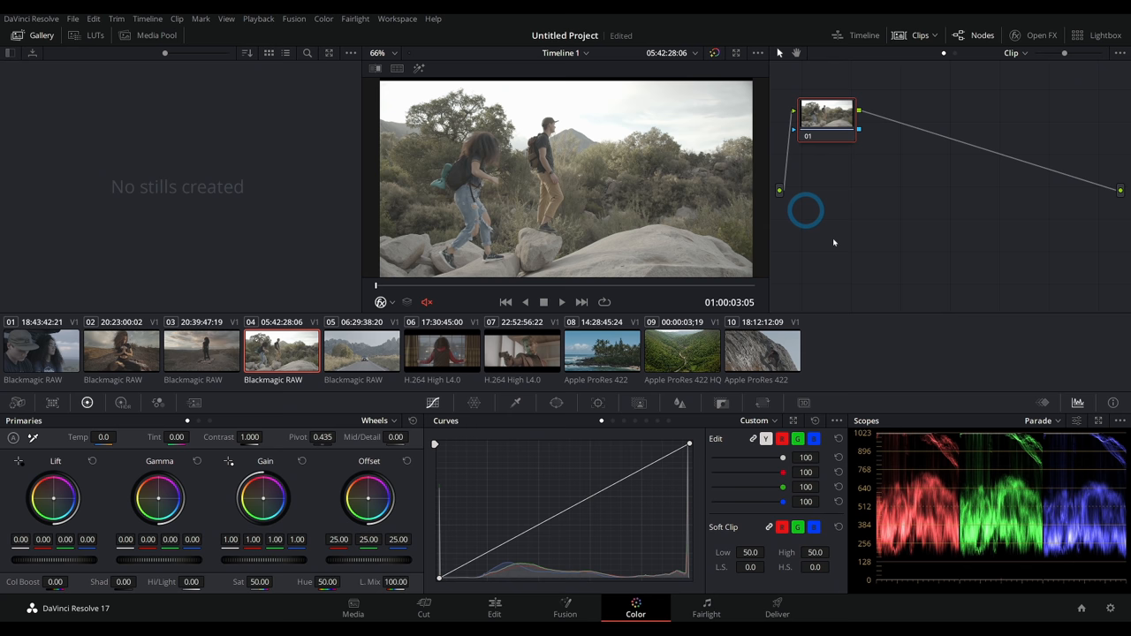
left_click(201, 350)
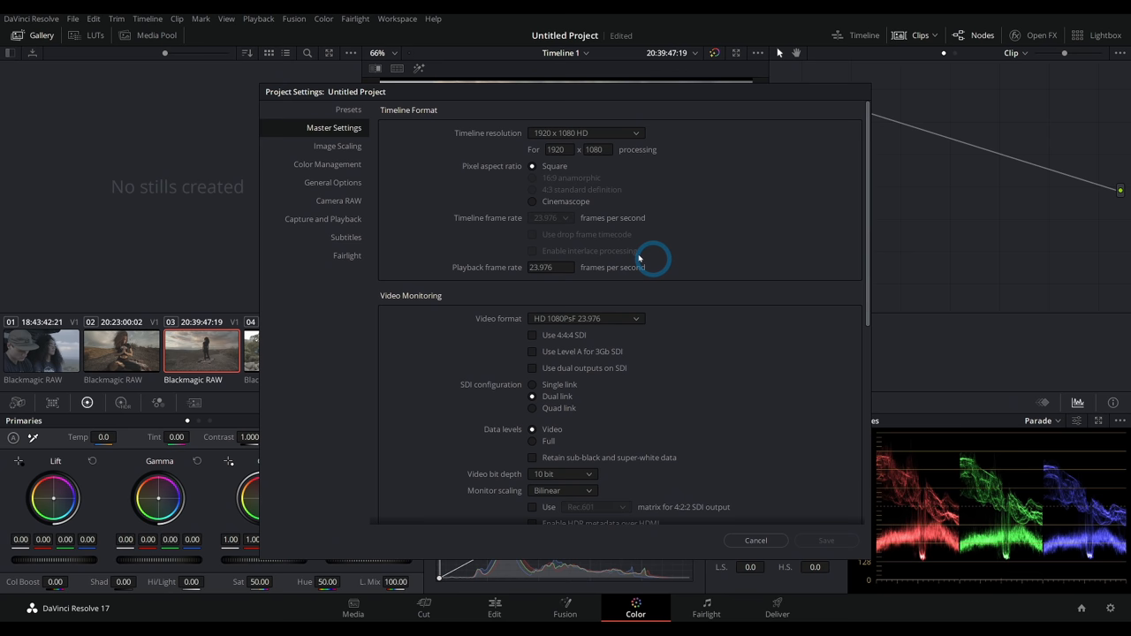
- Show the Color Management page with the color science choices listed
left_click(327, 164)
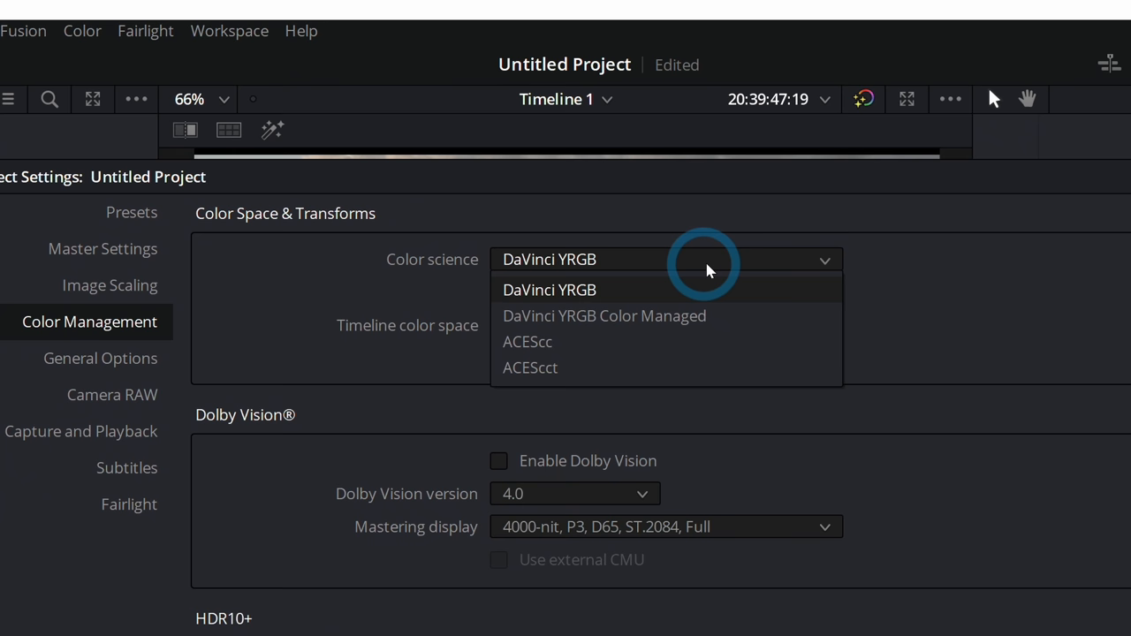
- Set color science to DaVinci YRGB Color Managed
left_click(604, 315)
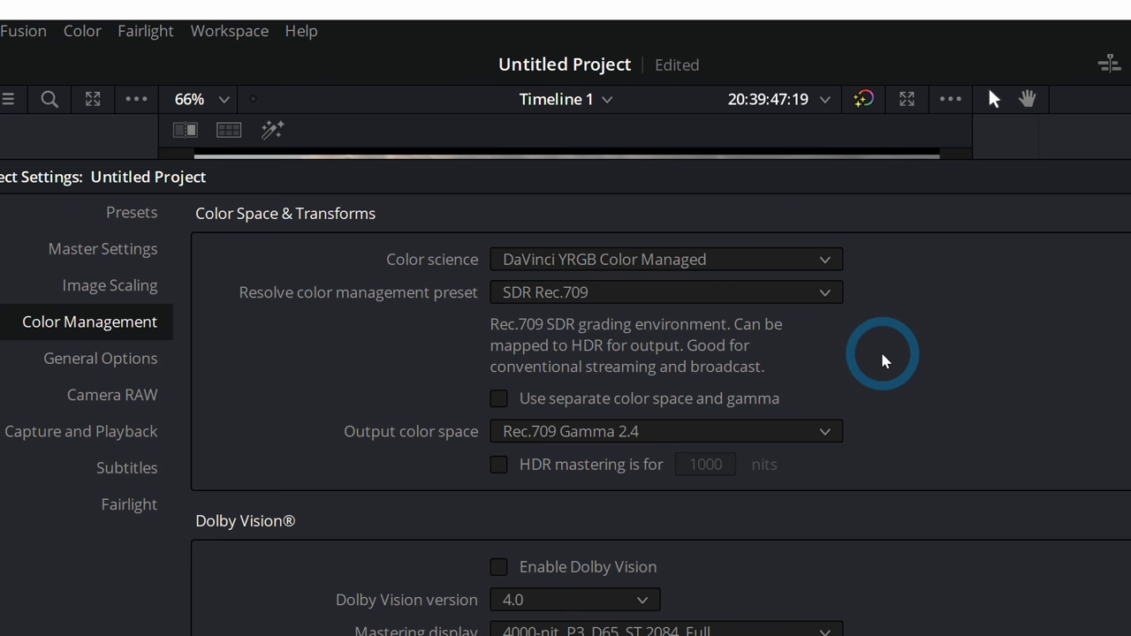
mouse_move(990, 382)
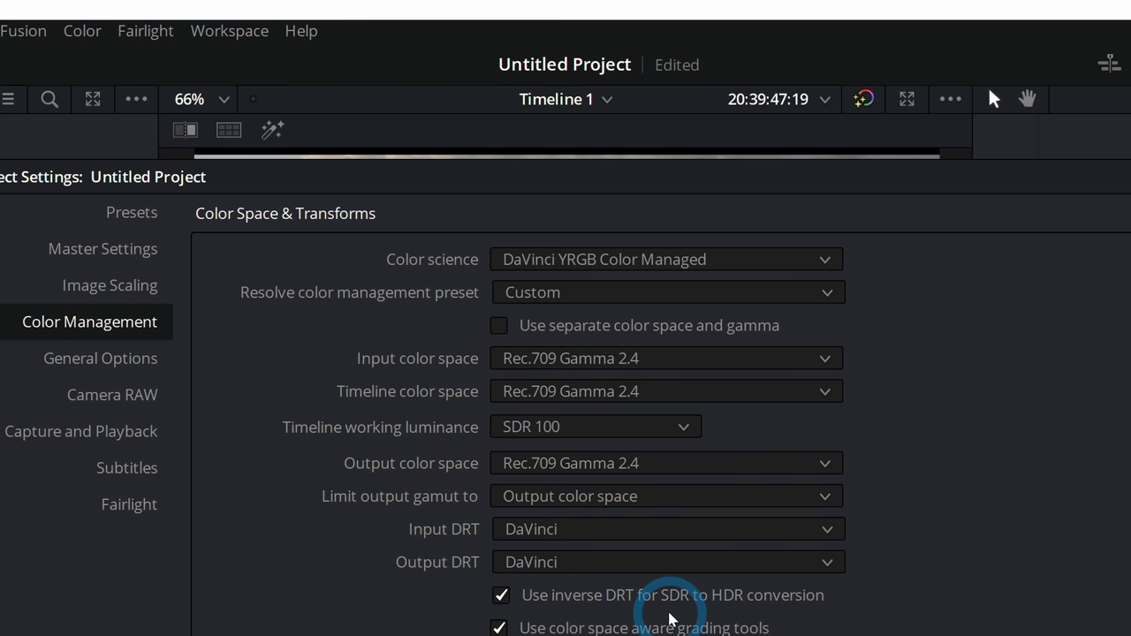
- Choose SDR Rec.709 as the color management preset
left_click(666, 293)
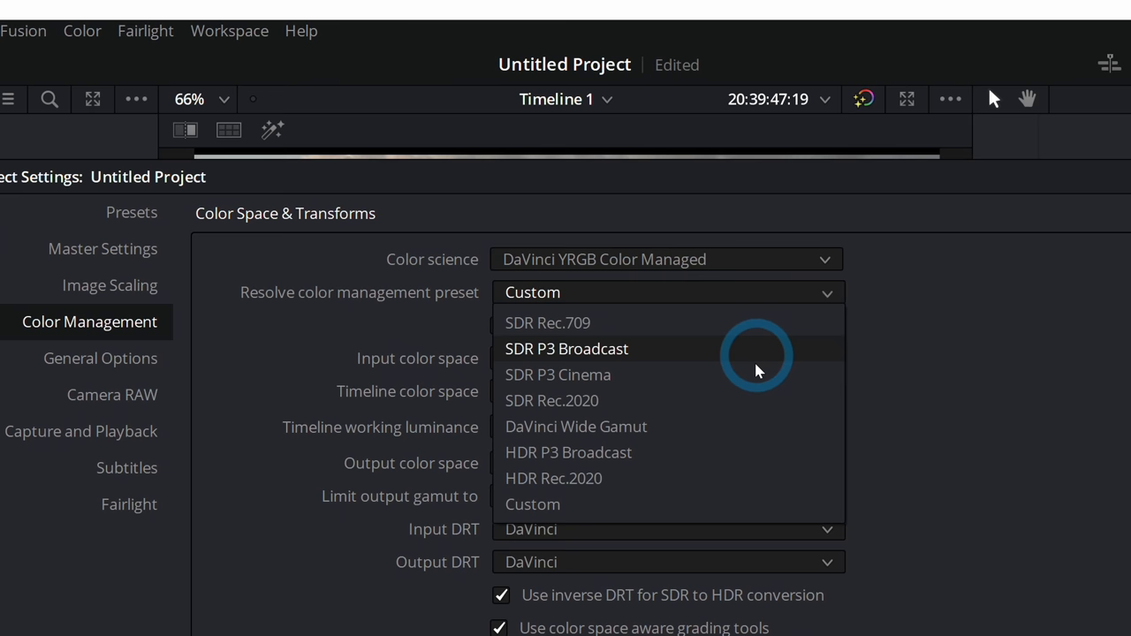
left_click(547, 323)
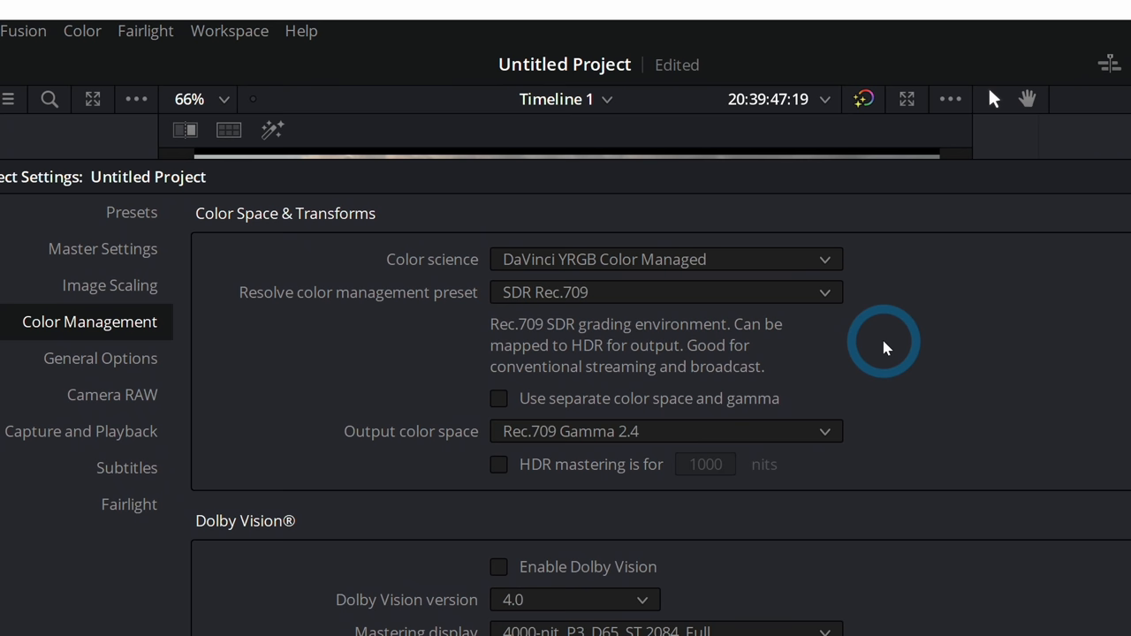
mouse_move(795, 371)
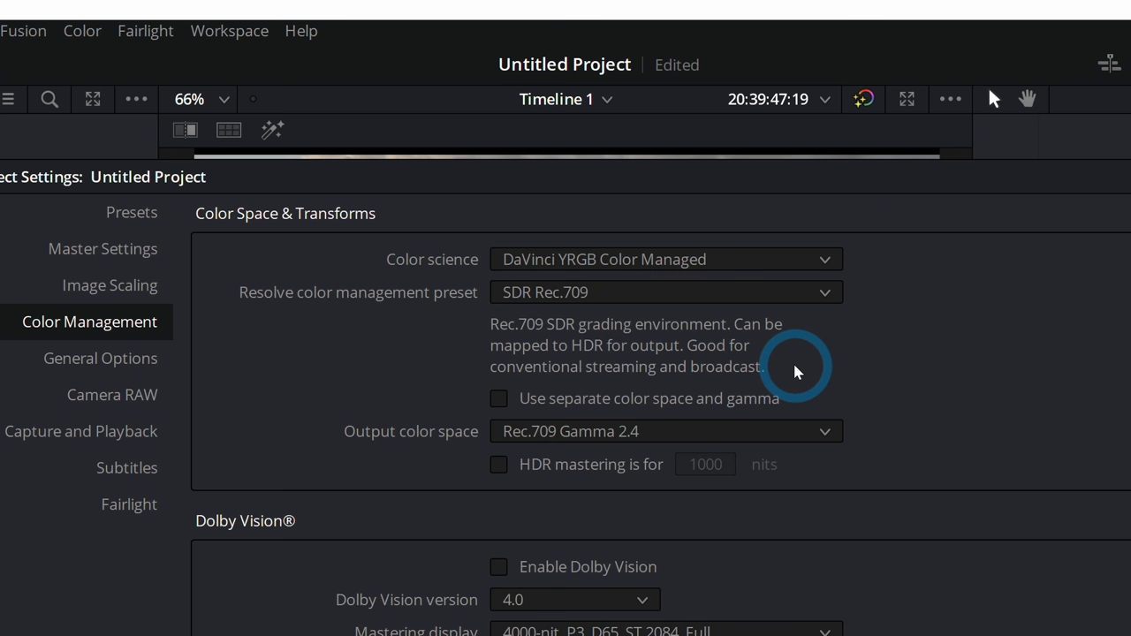
mouse_move(821, 305)
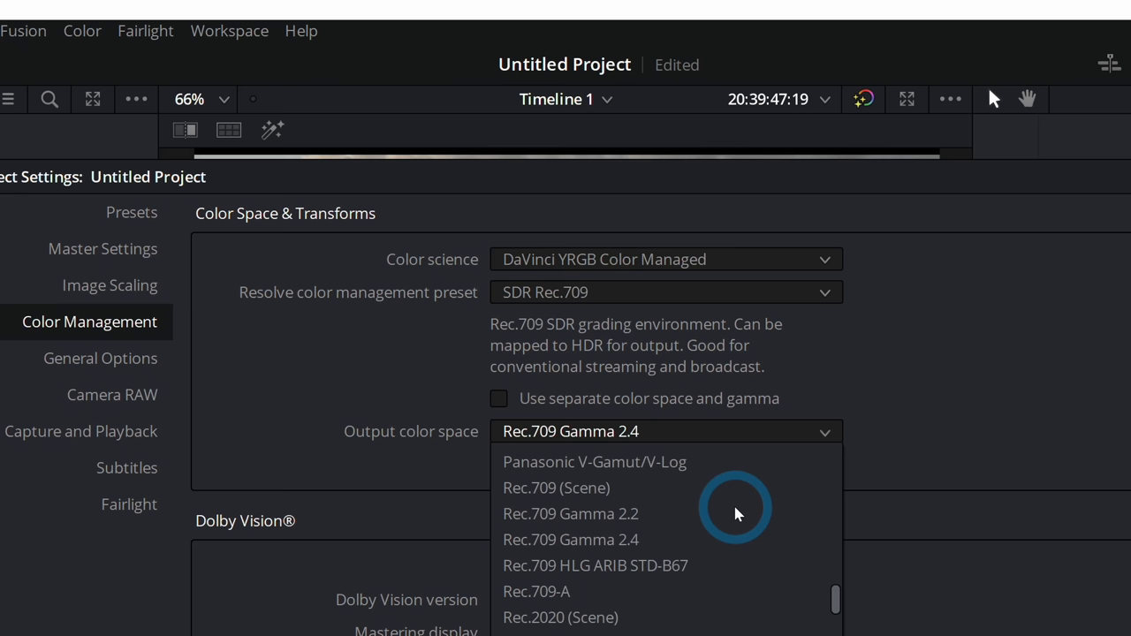
scroll("down", 3)
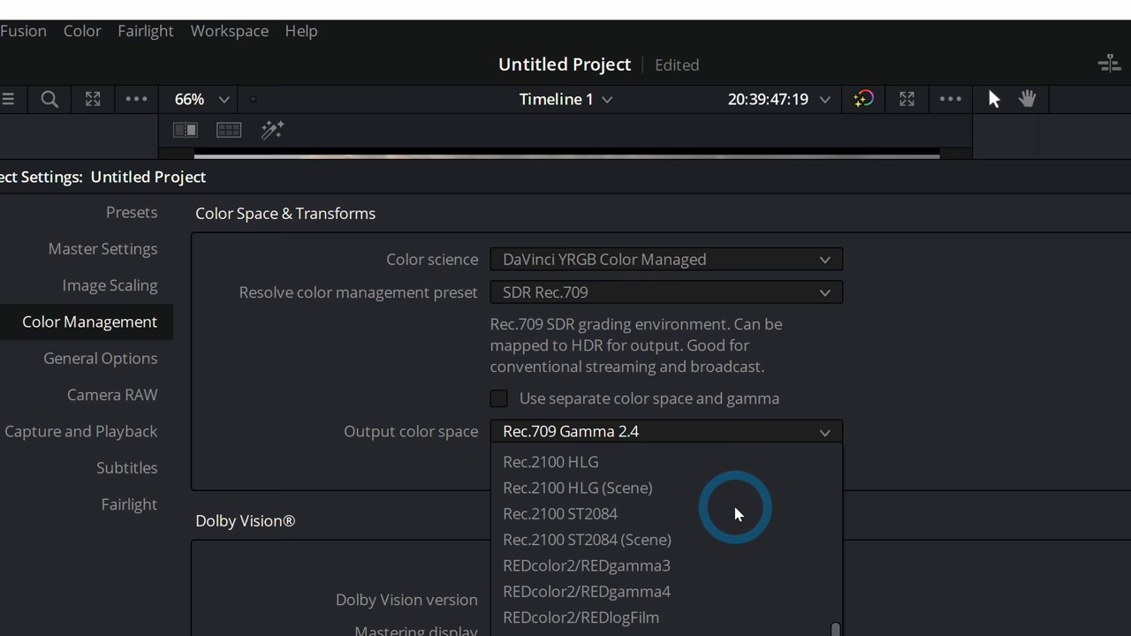
scroll("down", 3)
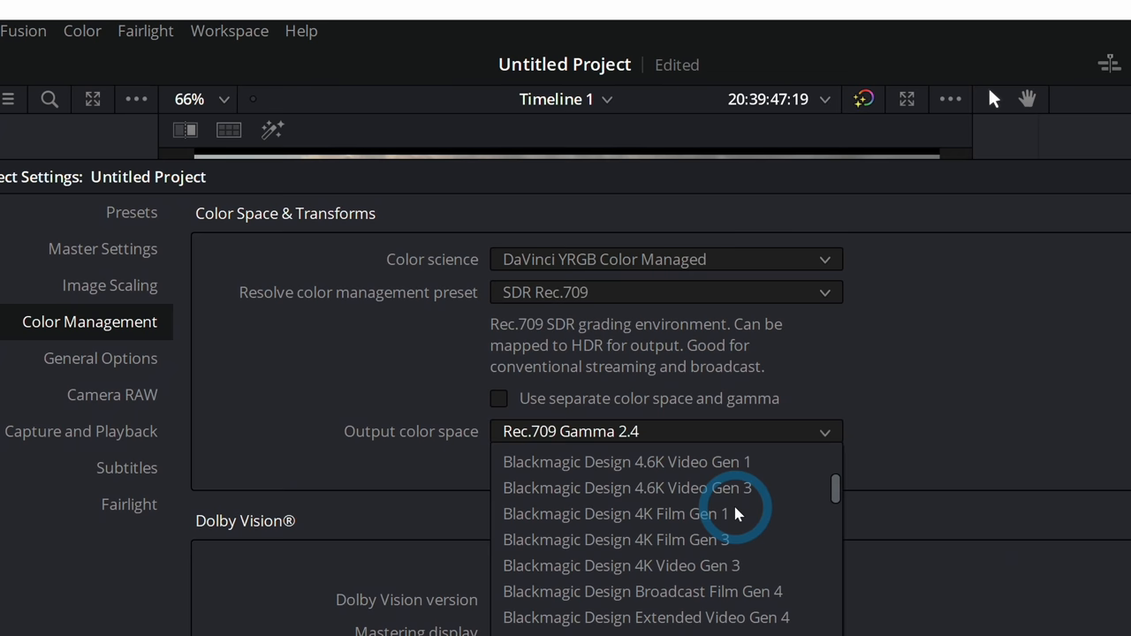
scroll("down", 3)
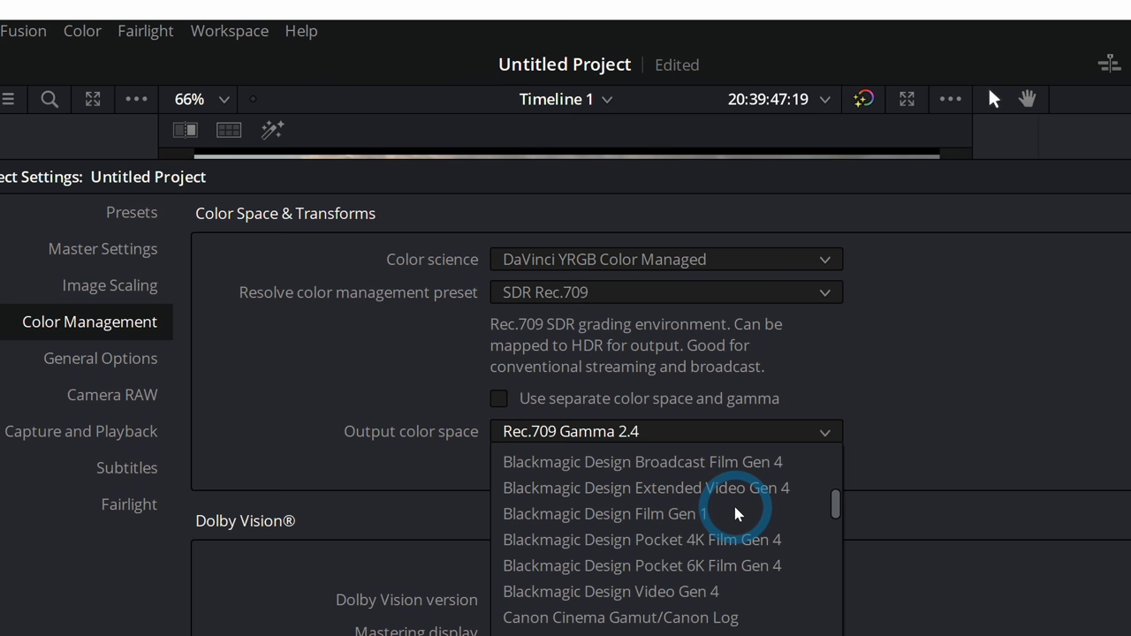
scroll("down", 3)
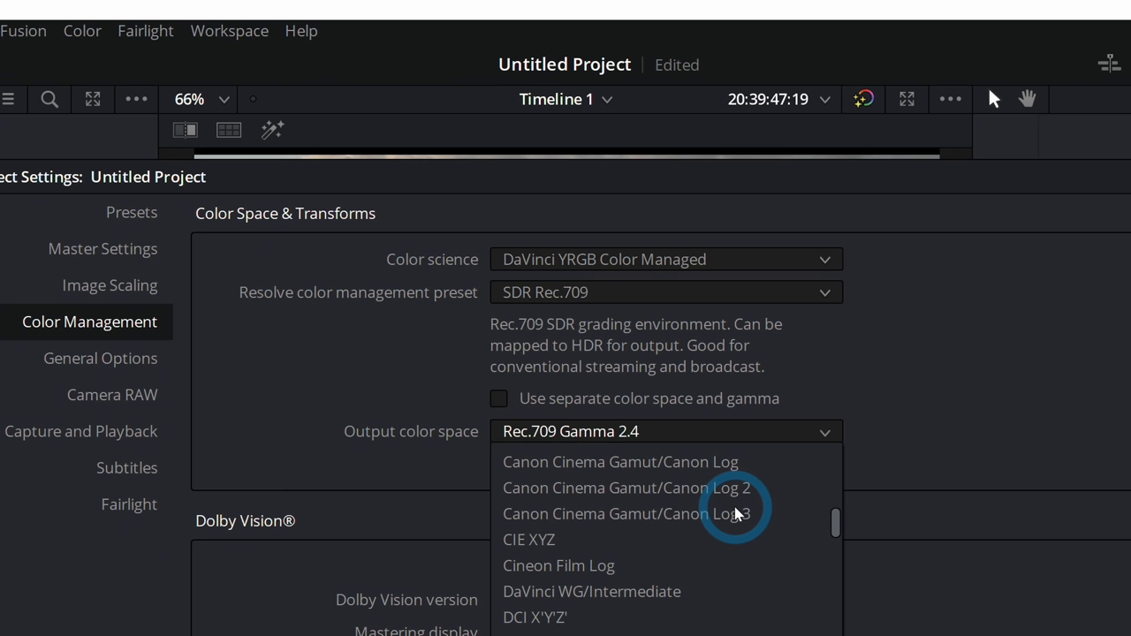
scroll("down", 3)
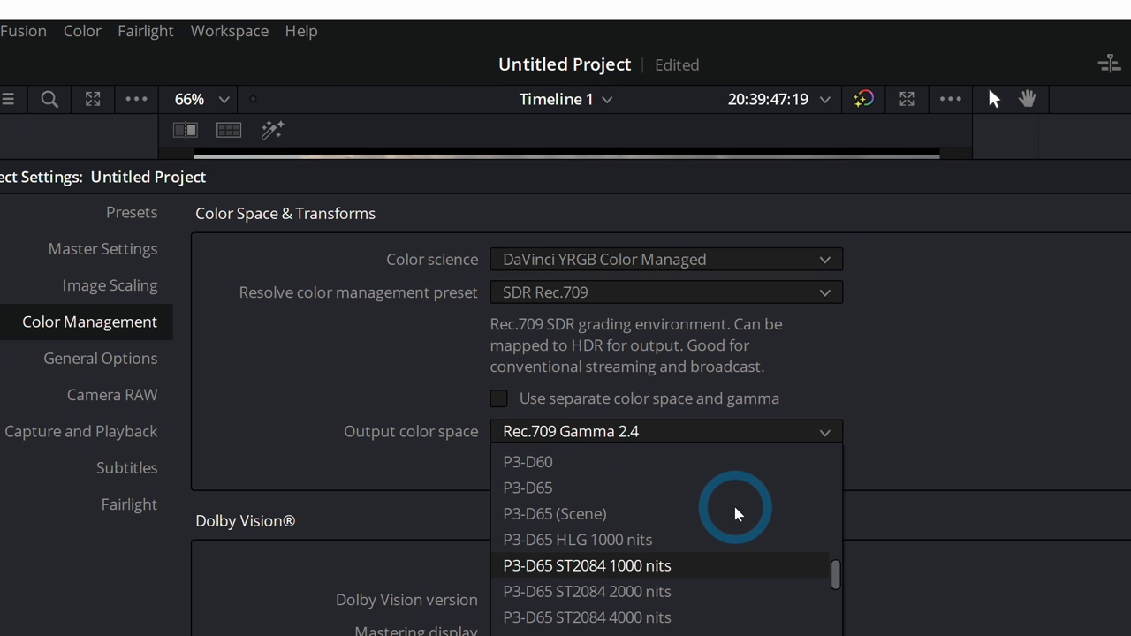
scroll("down", 3)
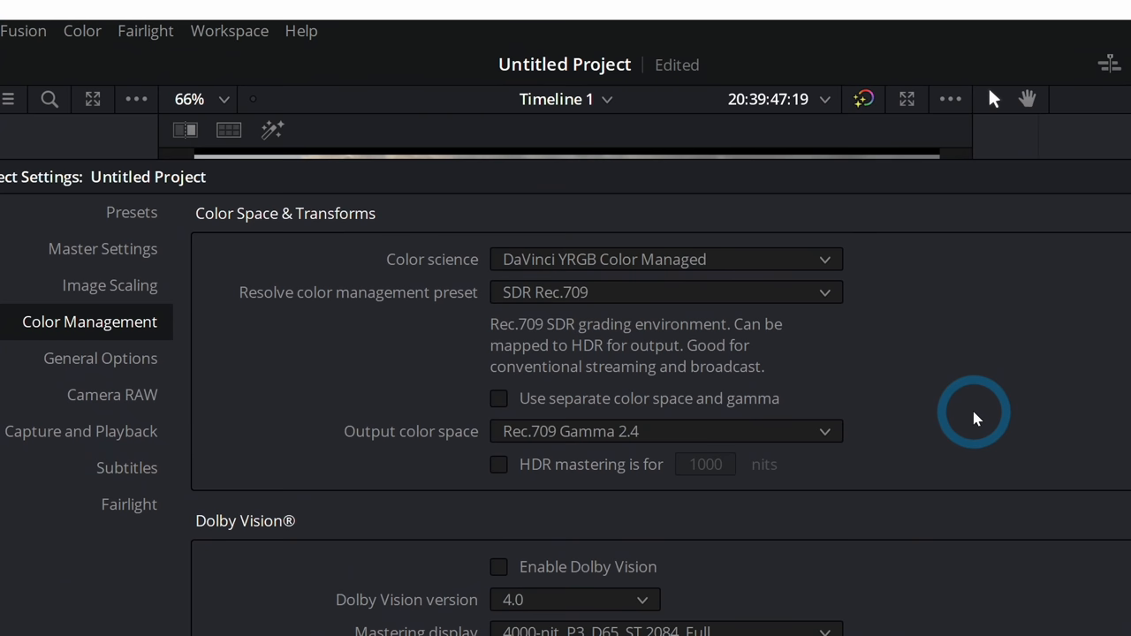
mouse_move(817, 433)
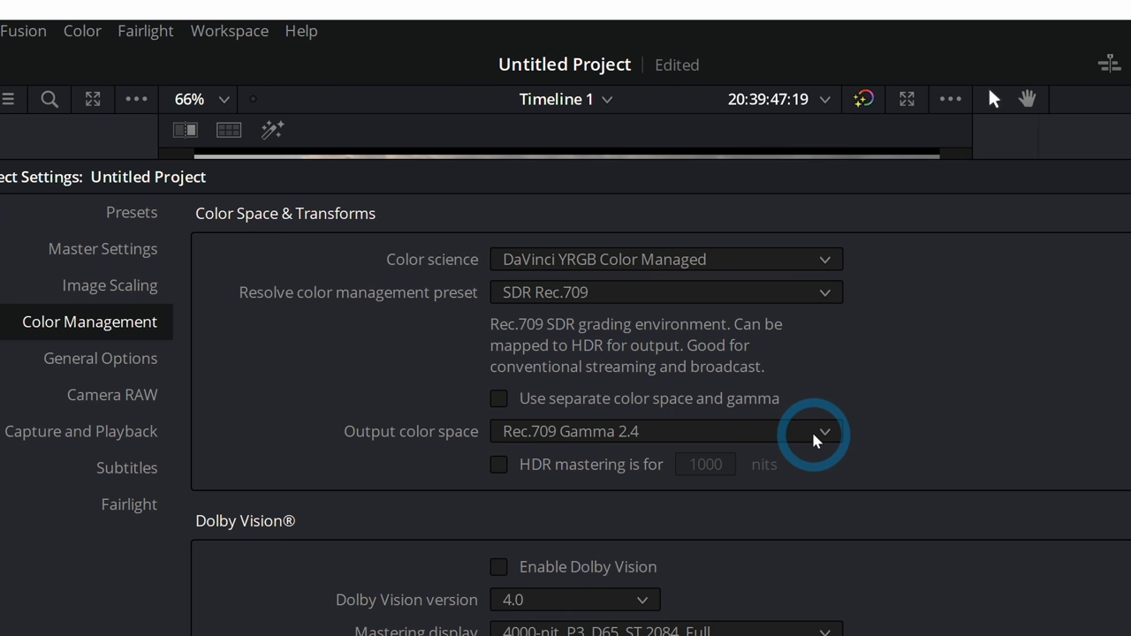
- Check the output color space choices, leaving Rec.709 Gamma 2.4 unchanged
left_click(823, 431)
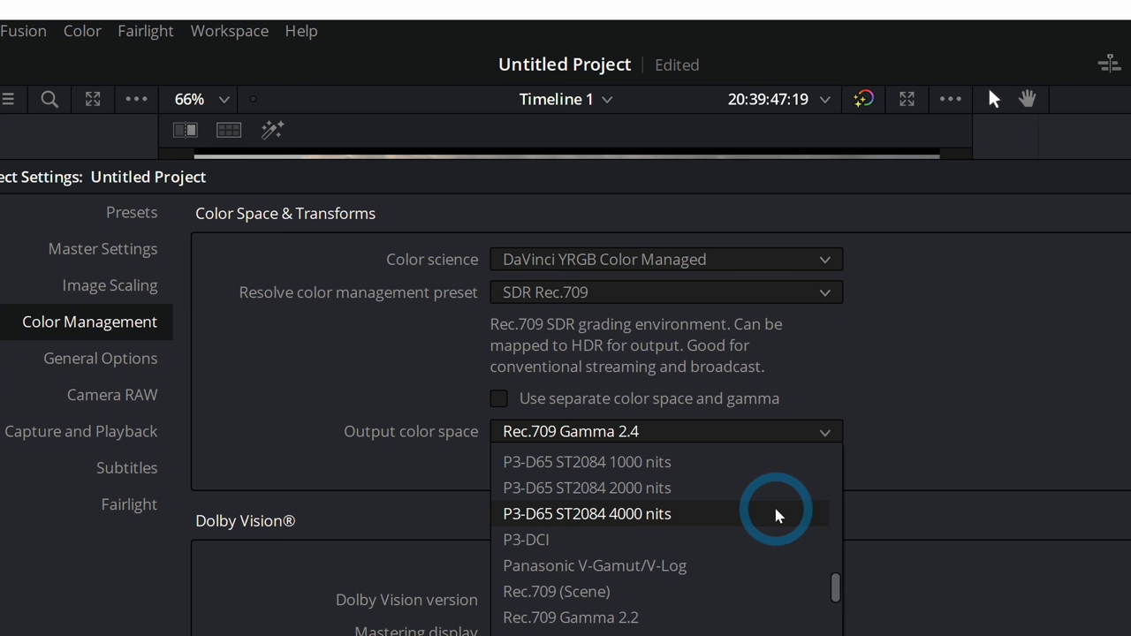
left_click(662, 292)
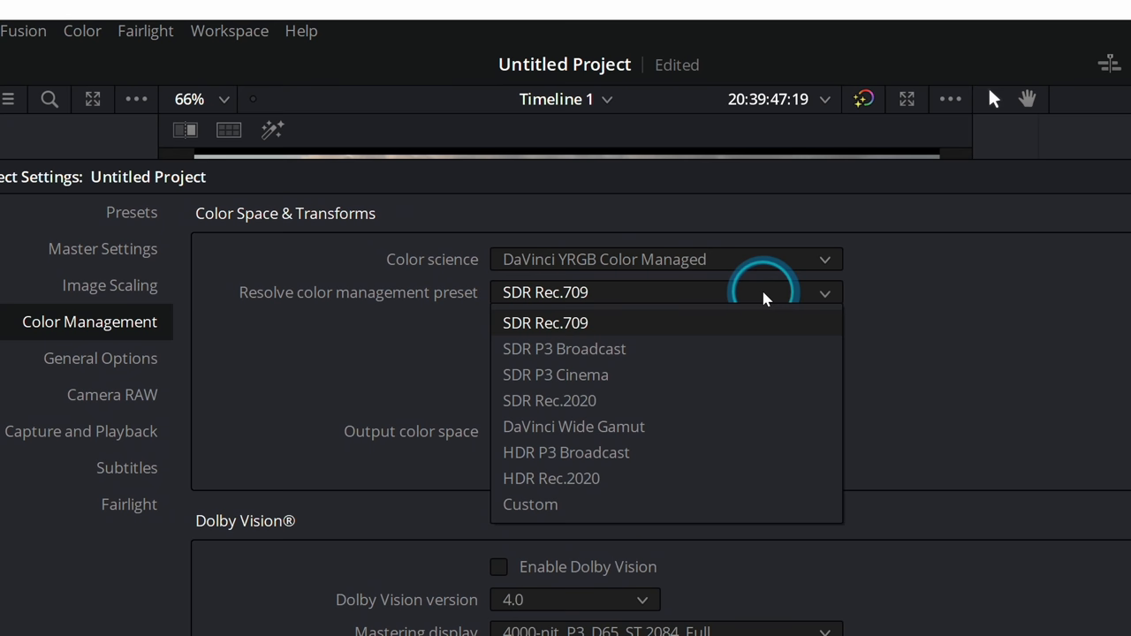
- Try the SDR P3 Broadcast preset, then reopen the preset list for another choice
left_click(564, 348)
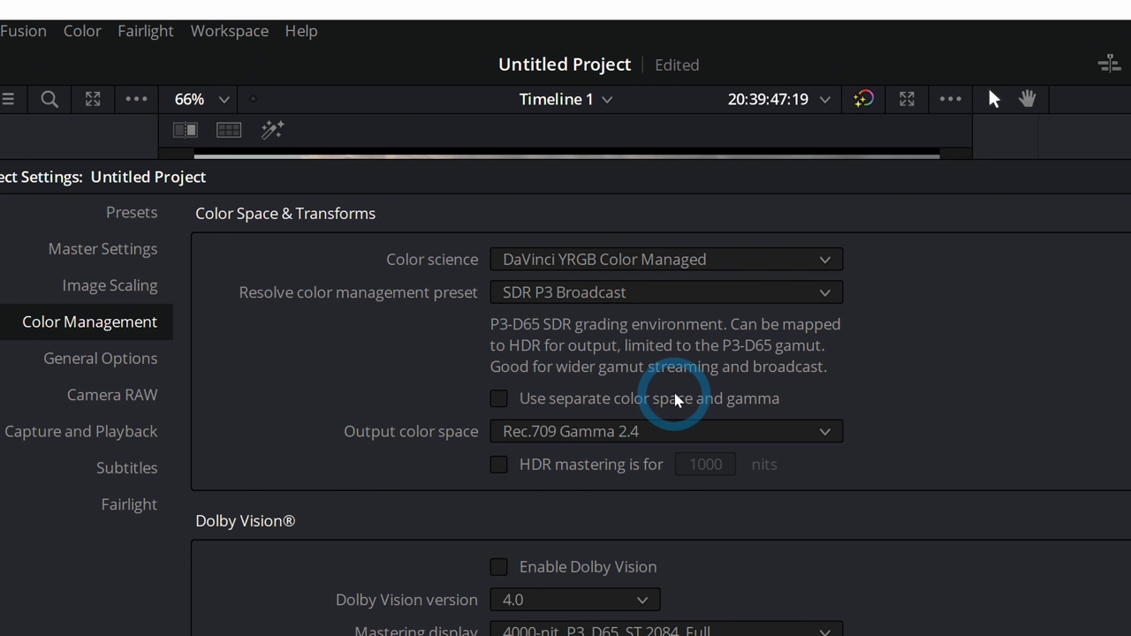
left_click(664, 292)
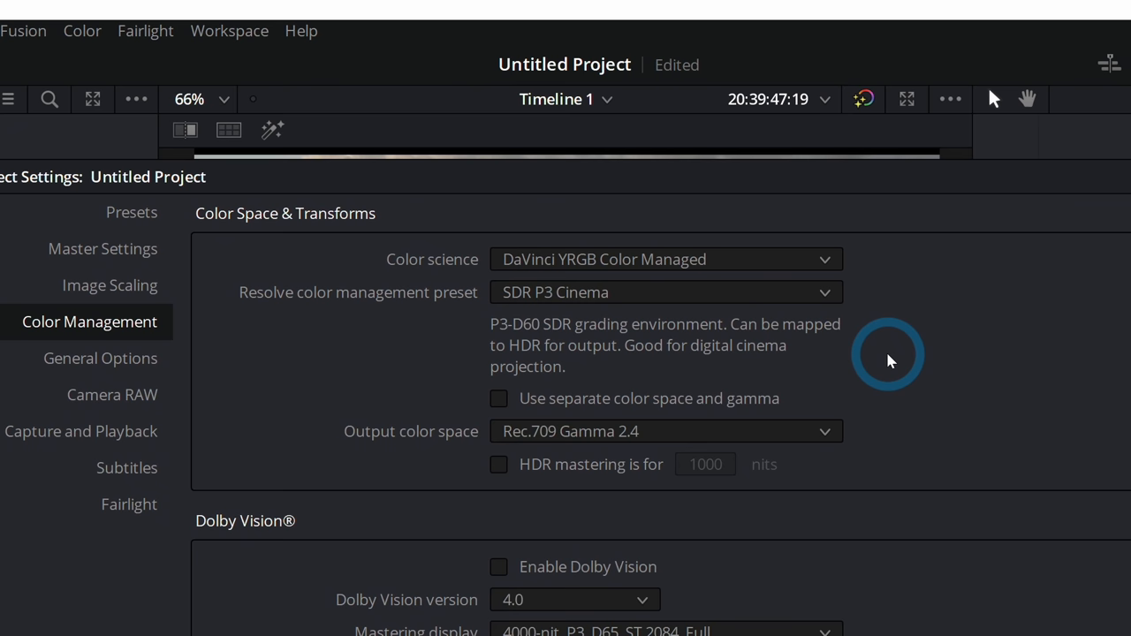
mouse_move(829, 433)
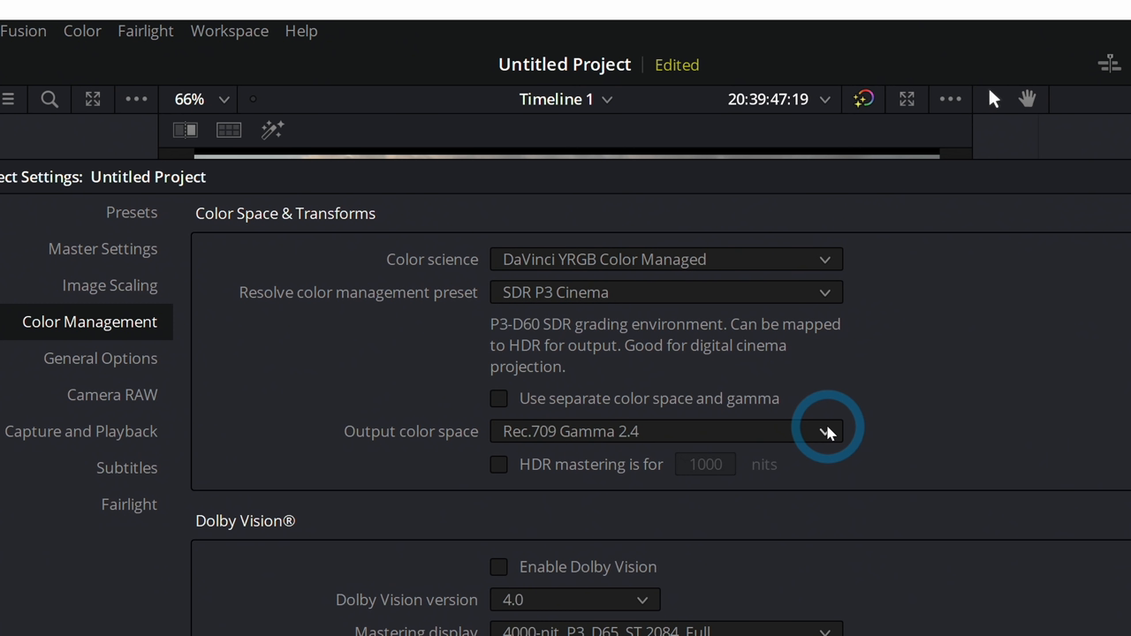
mouse_move(878, 413)
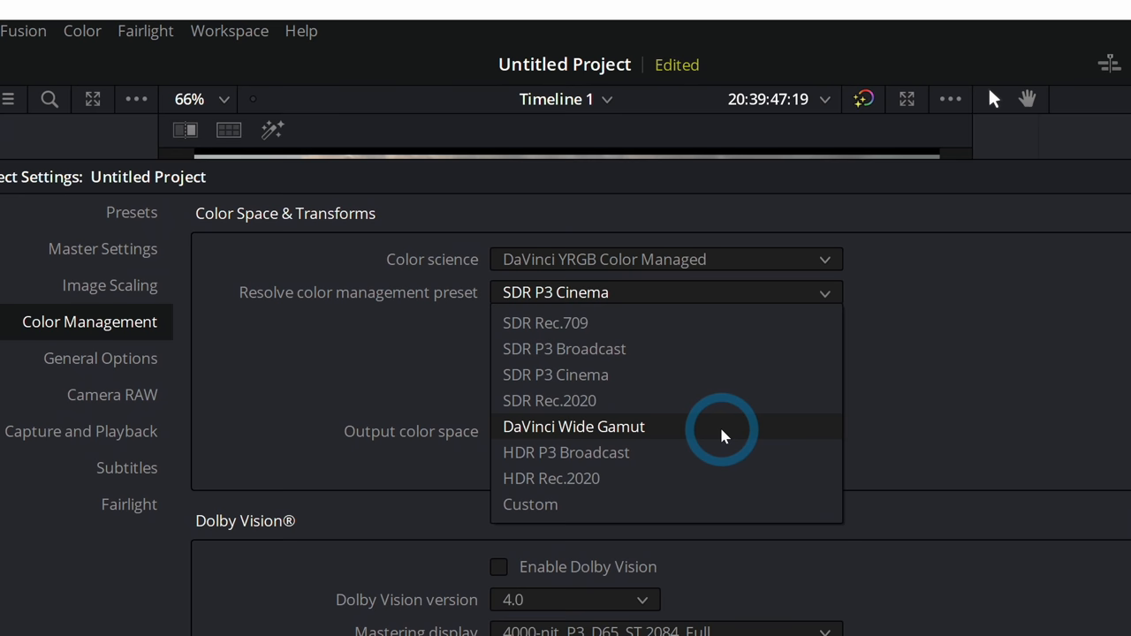
mouse_move(946, 384)
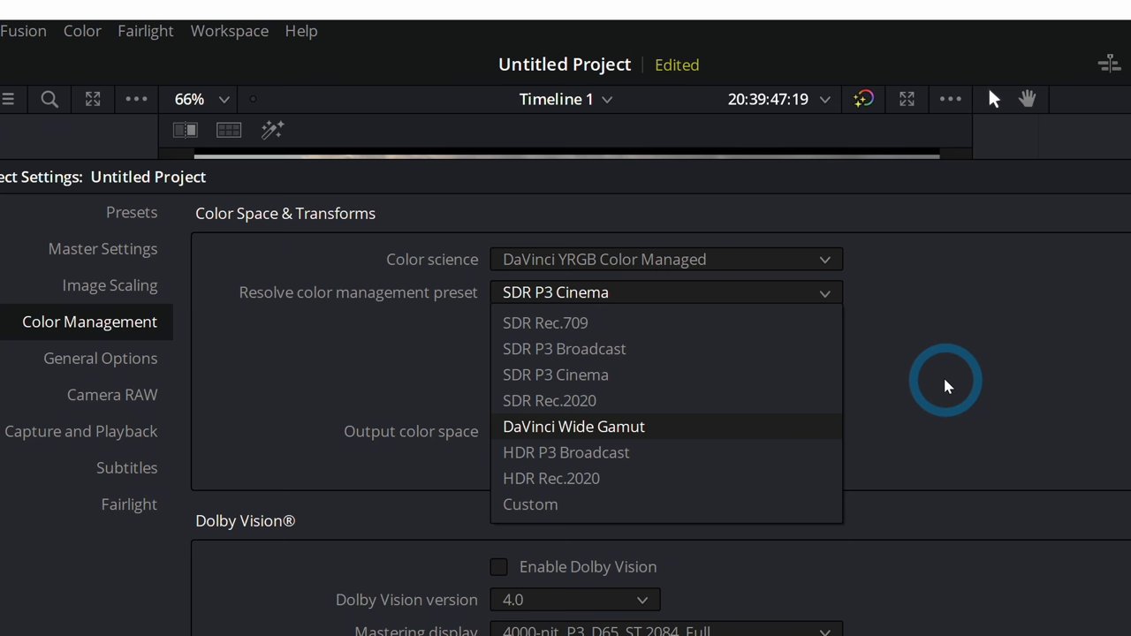
- Pick DaVinci Wide Gamut from the color management preset list
left_click(573, 426)
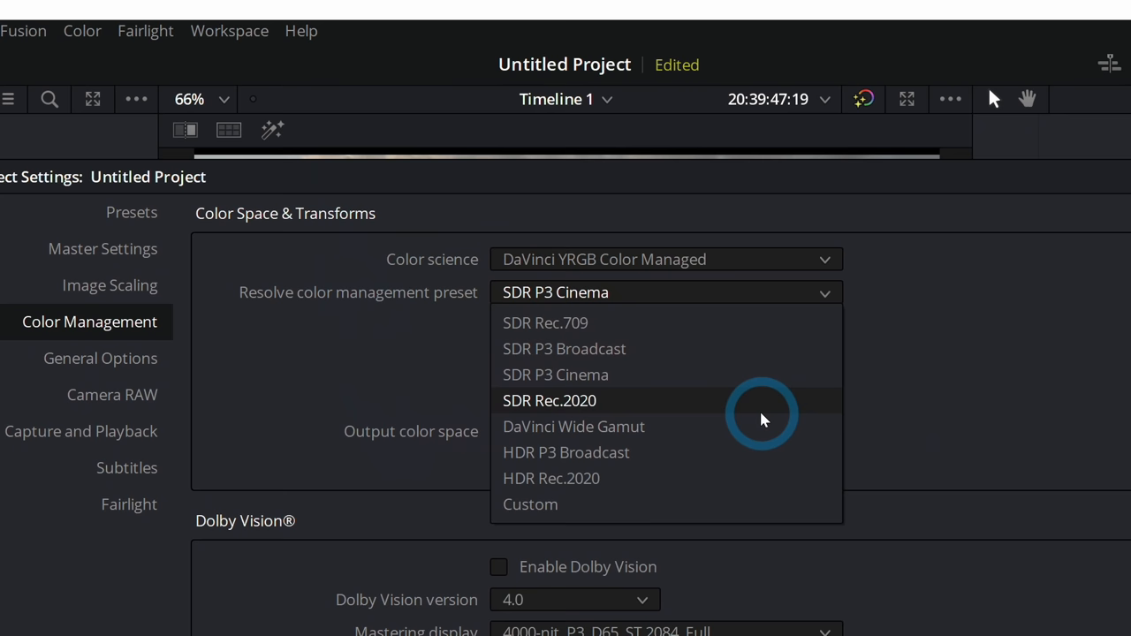
left_click(574, 426)
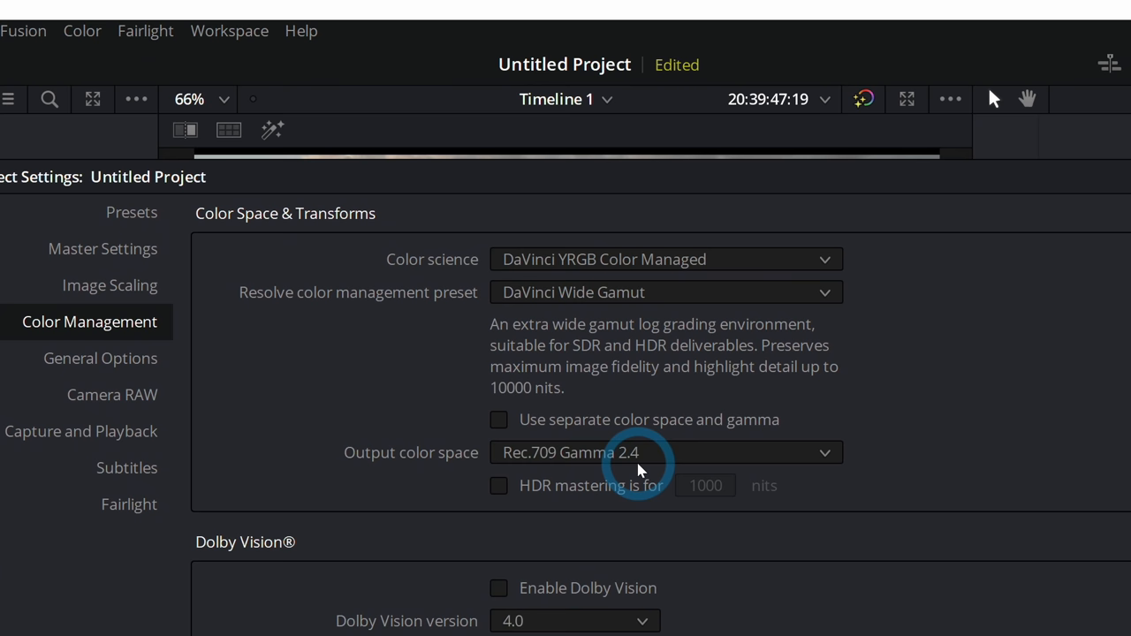
mouse_move(972, 433)
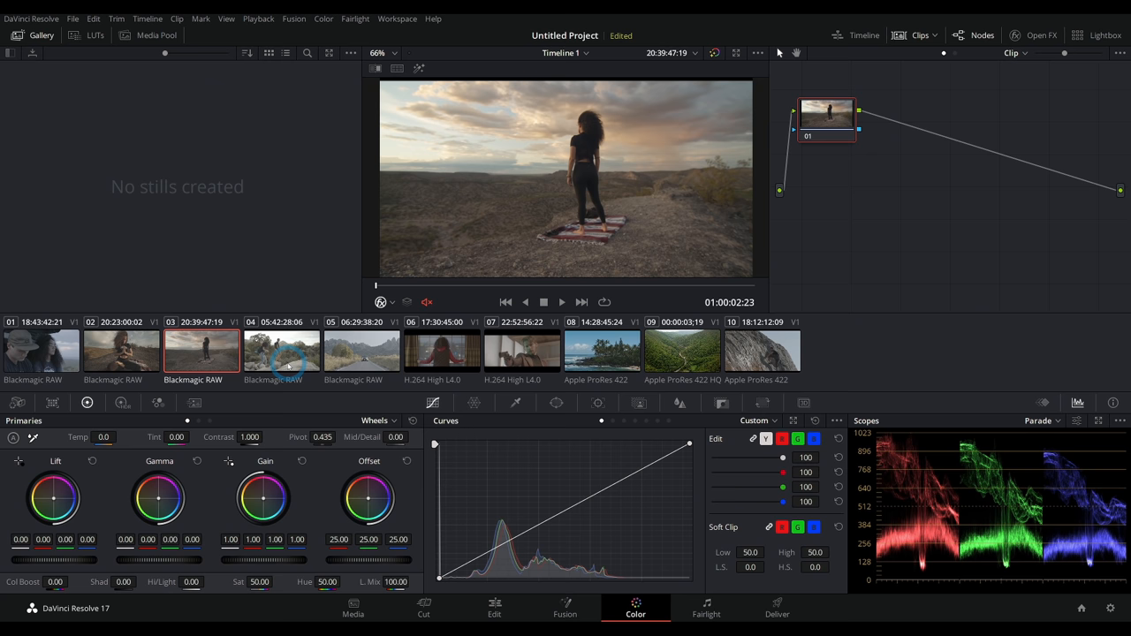
- Review clips 06, 03 and 01, ending on clip 06 of the woman at the window
left_click(442, 351)
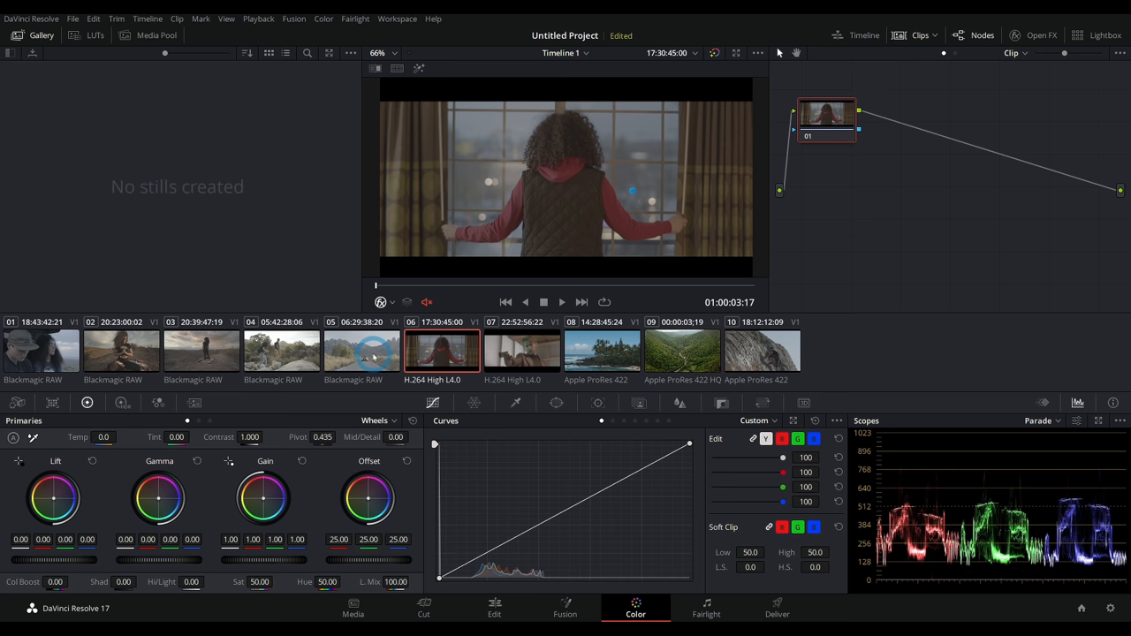
left_click(201, 351)
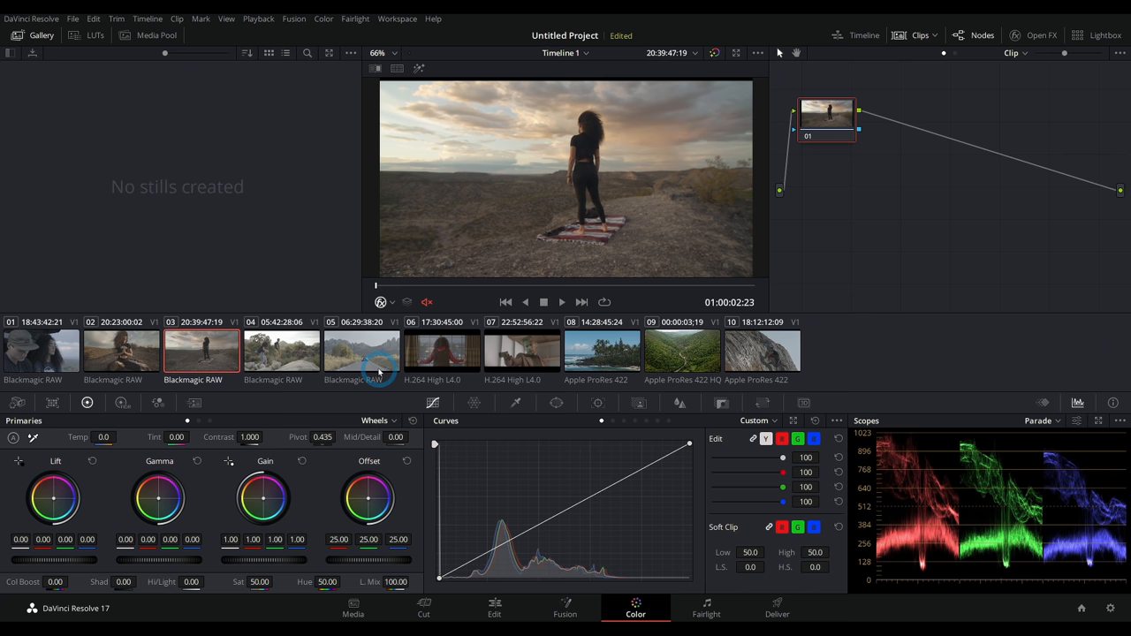
left_click(41, 351)
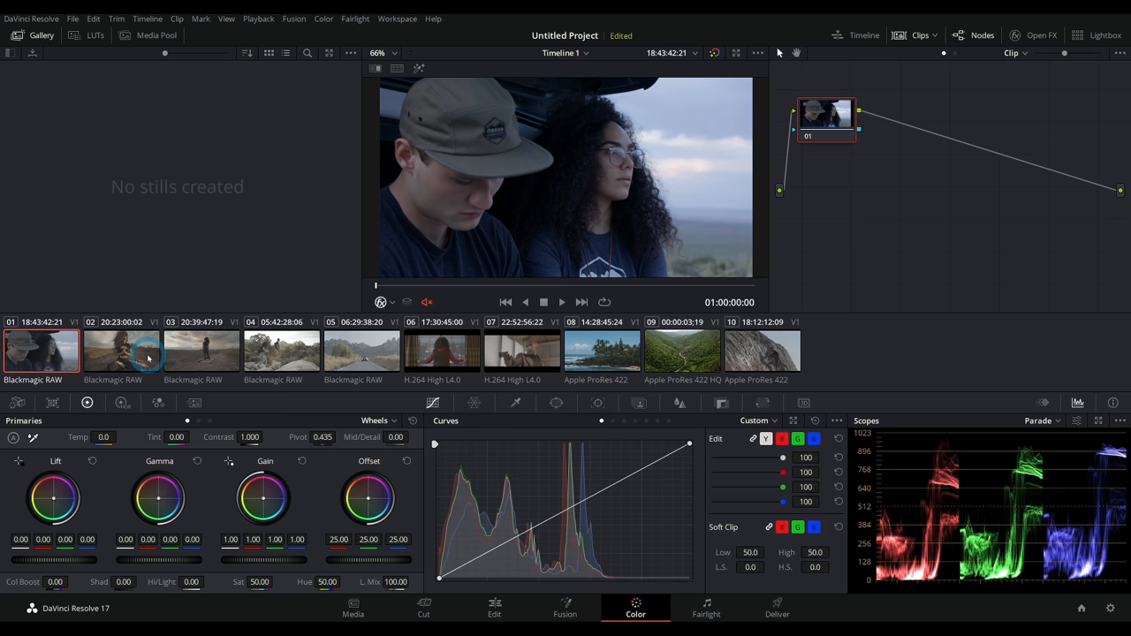
left_click(442, 351)
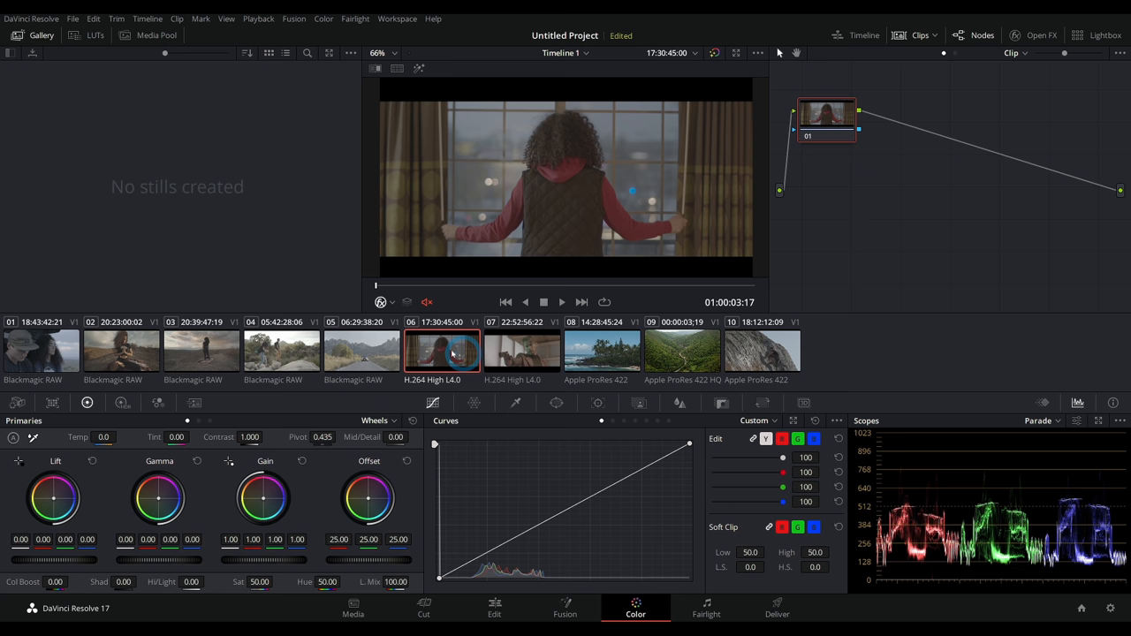
- Check clip 06's Input Color Space options, then view clip 07 of the man aiming a gun
right_click(442, 349)
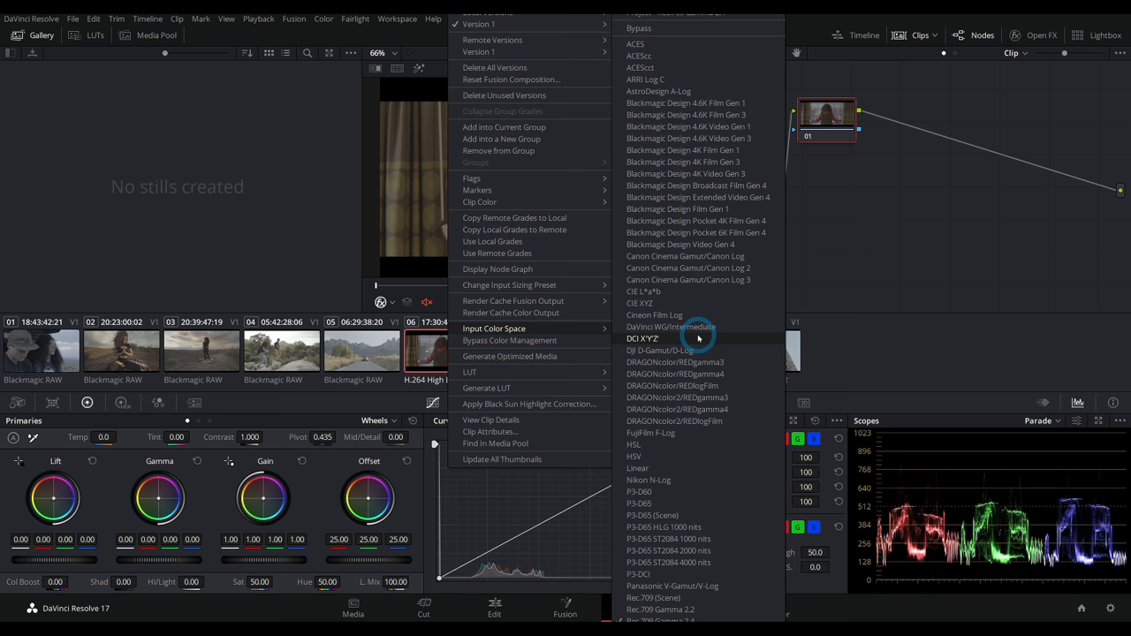
mouse_move(693, 303)
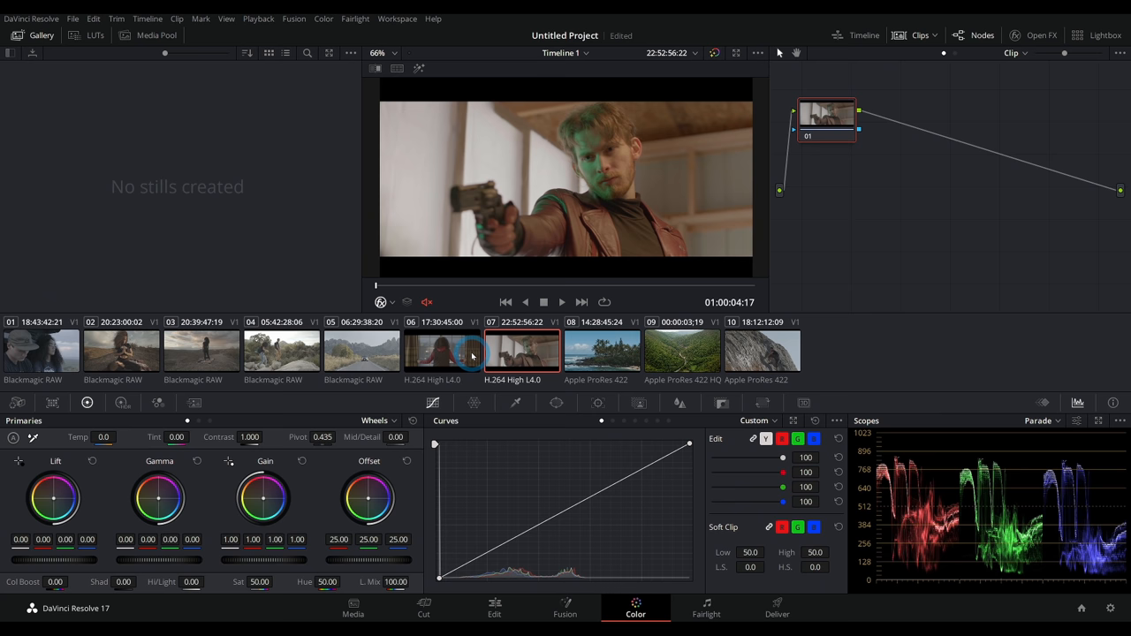
left_click(521, 352)
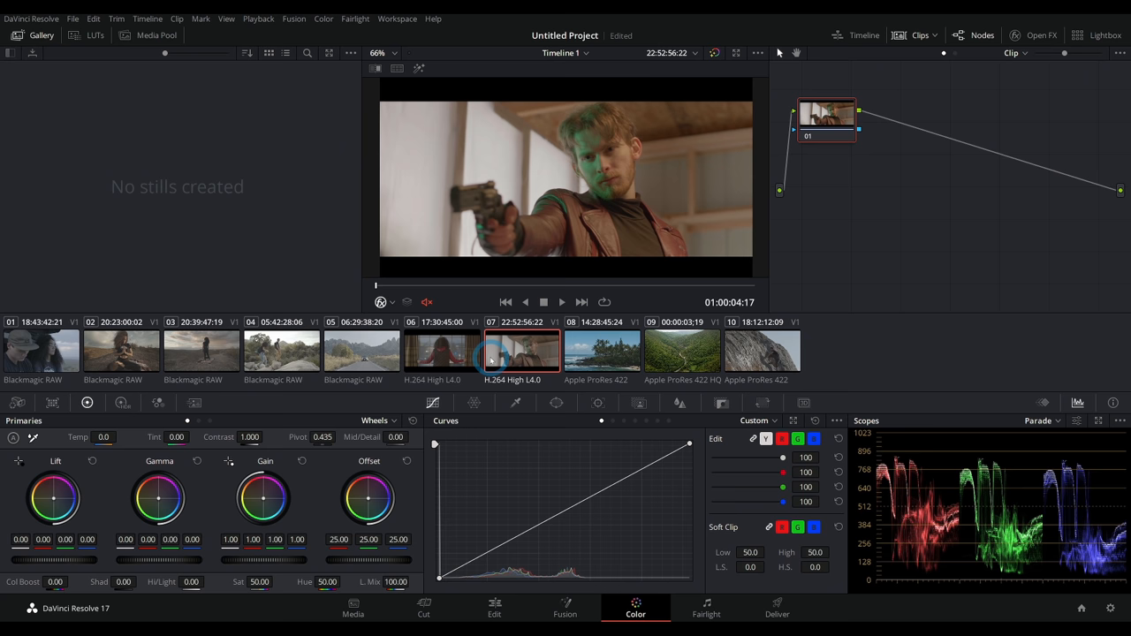
left_click(601, 352)
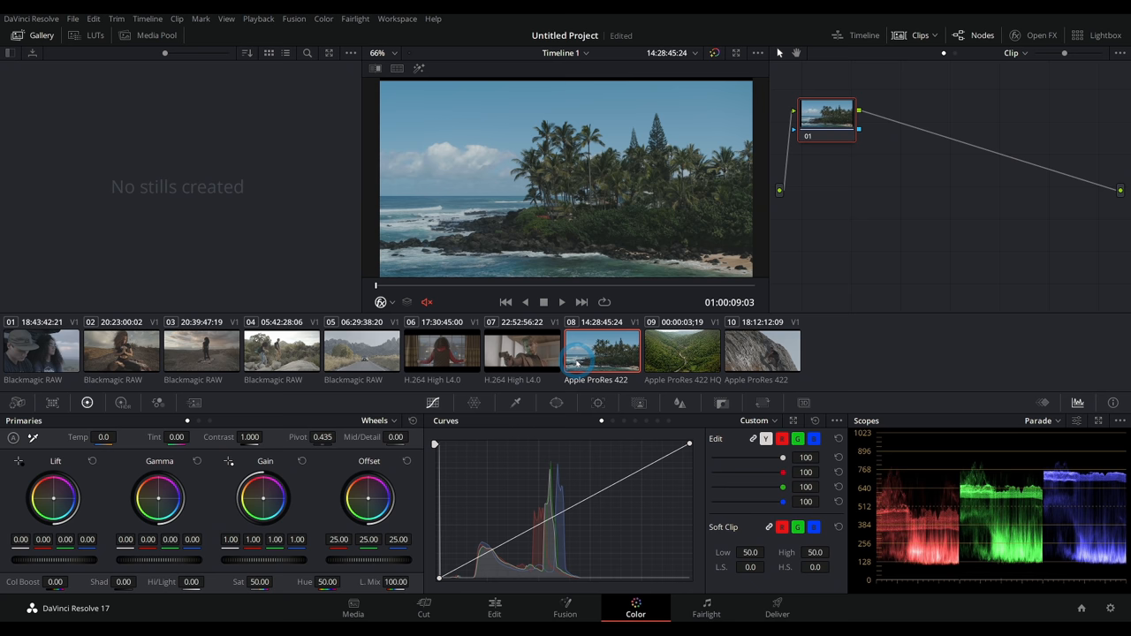
- After viewing the green valley clip, set rock-climbing clip 10 to Bypass Color Management
left_click(681, 351)
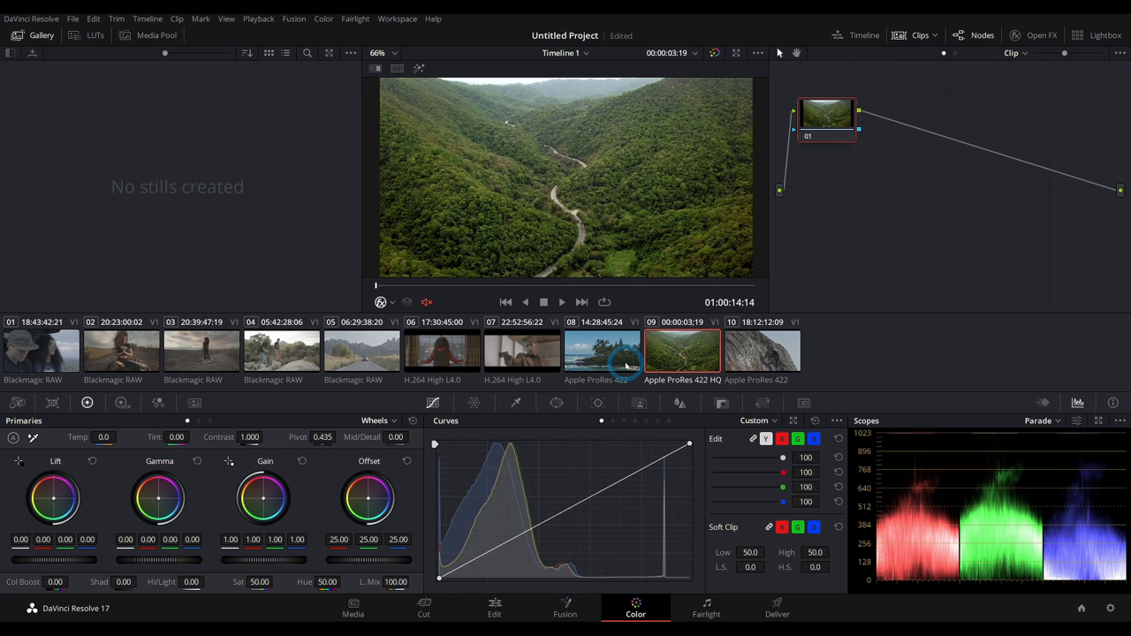
right_click(745, 351)
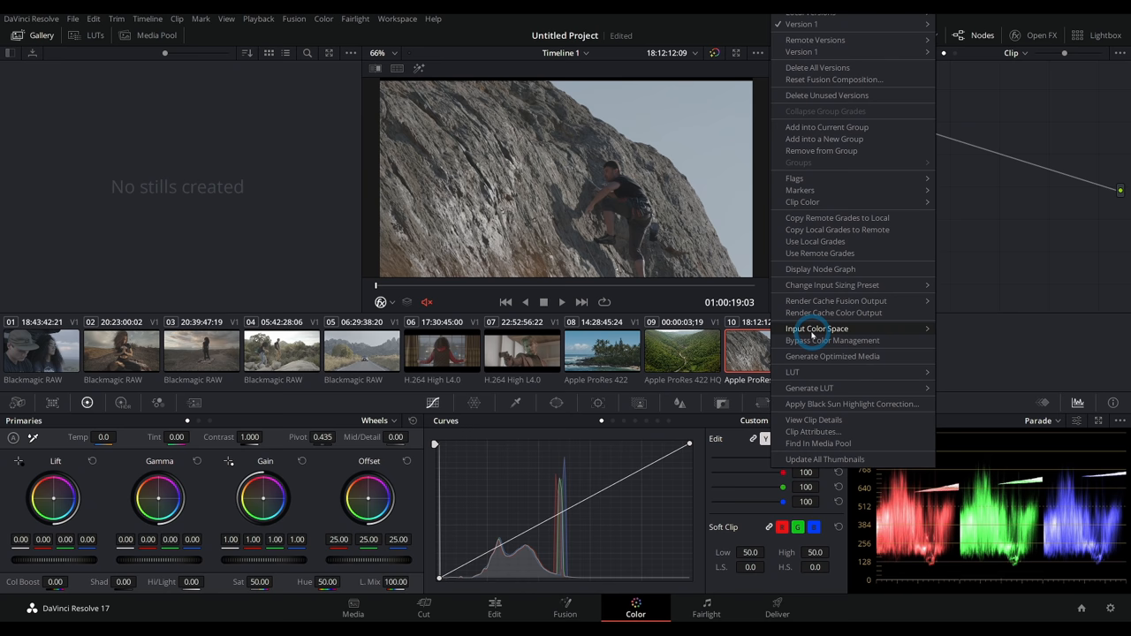
left_click(816, 328)
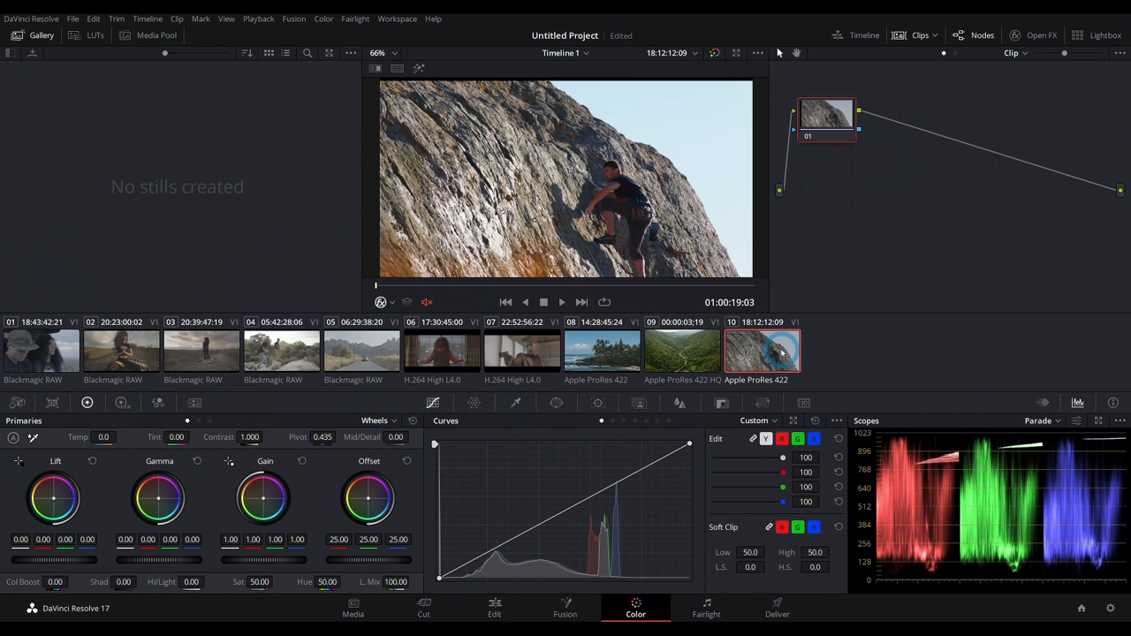
mouse_move(697, 347)
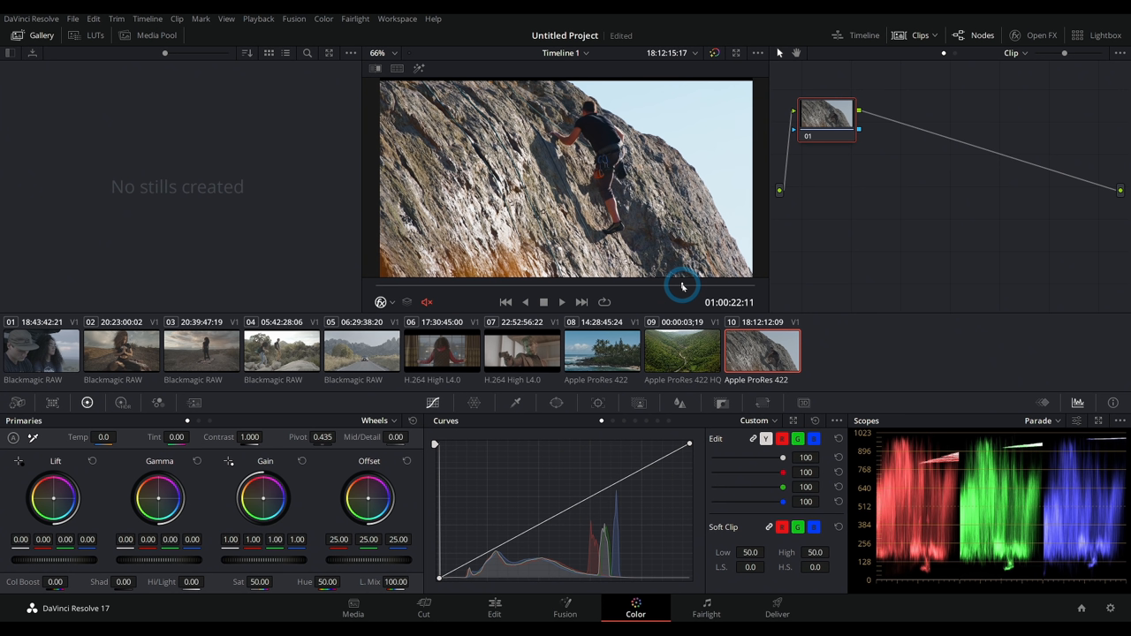
mouse_move(738, 349)
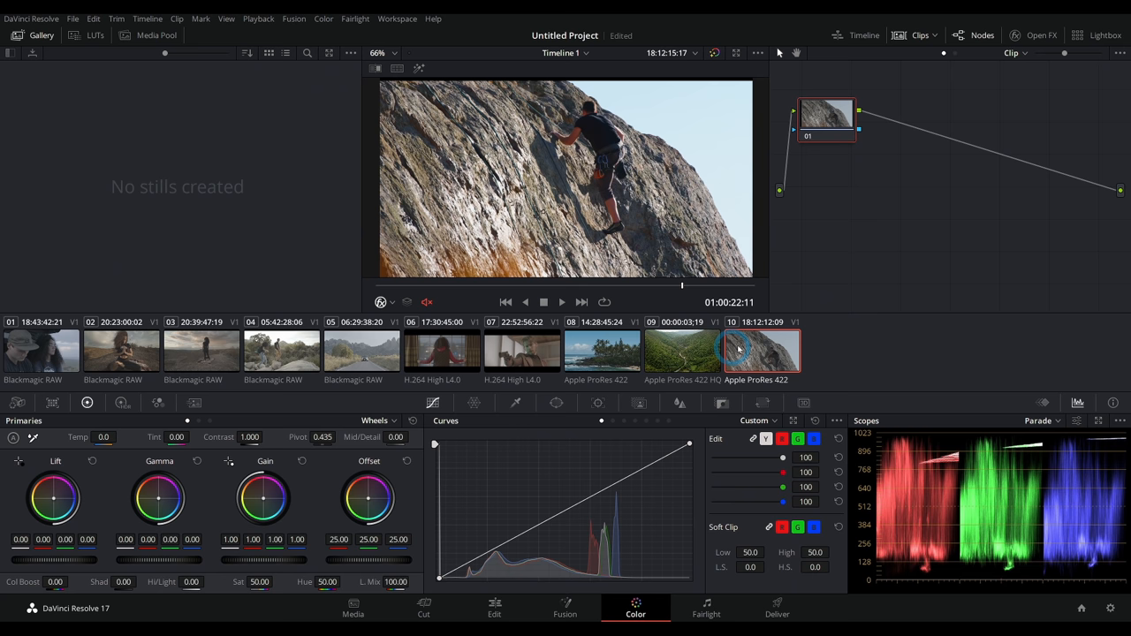
- Uncheck Bypass Color Management on rock-climbing clip 10
left_click(761, 349)
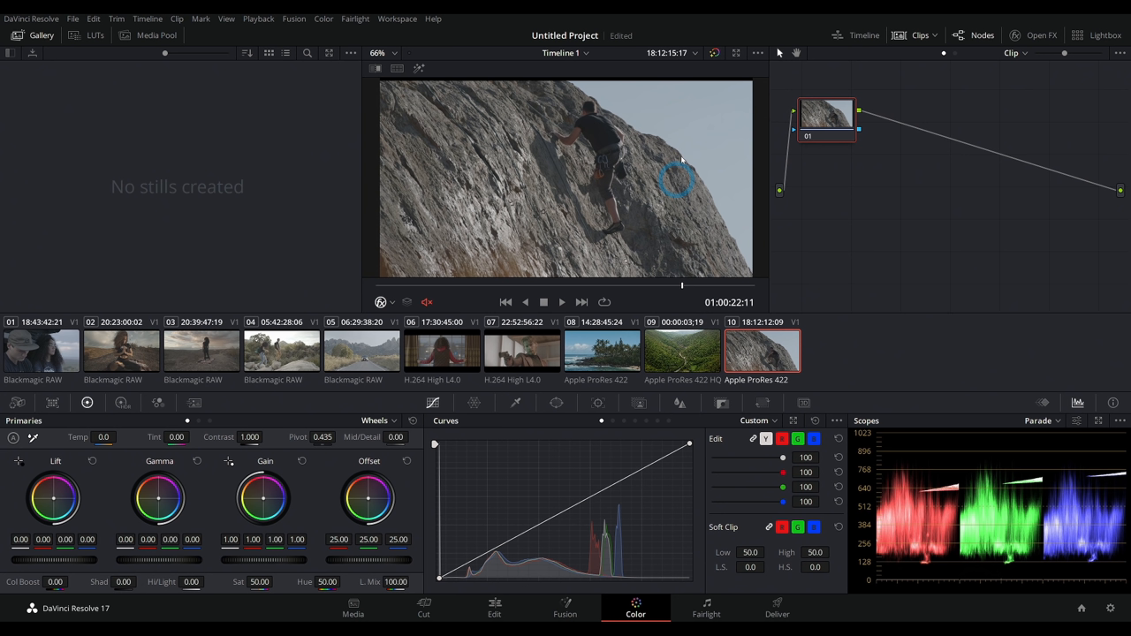
mouse_move(680, 251)
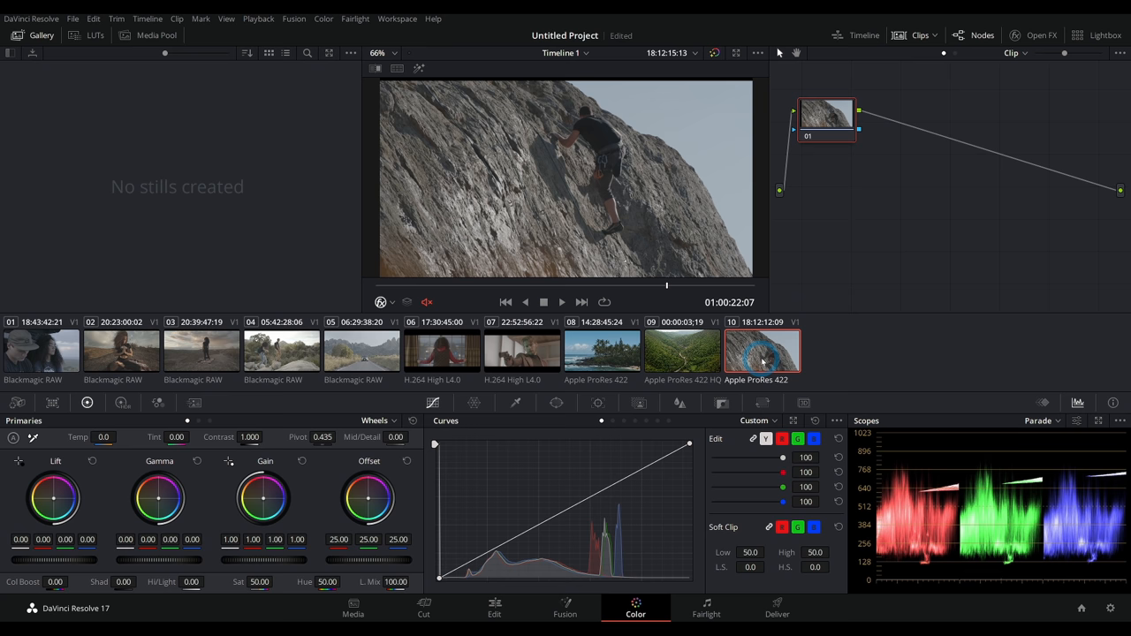
right_click(762, 351)
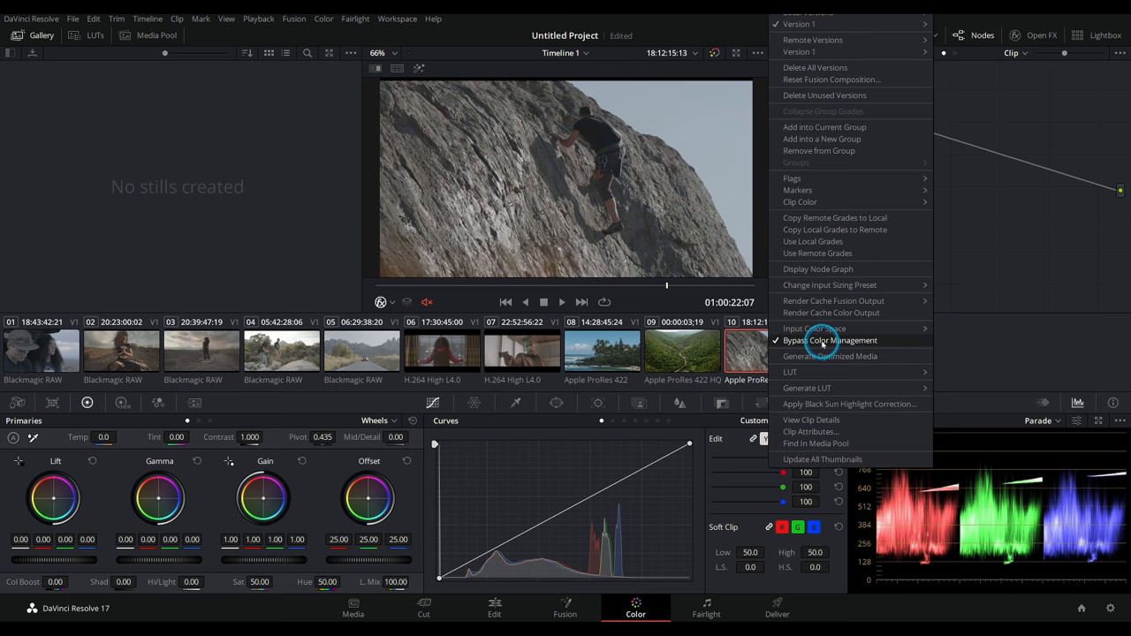
left_click(828, 341)
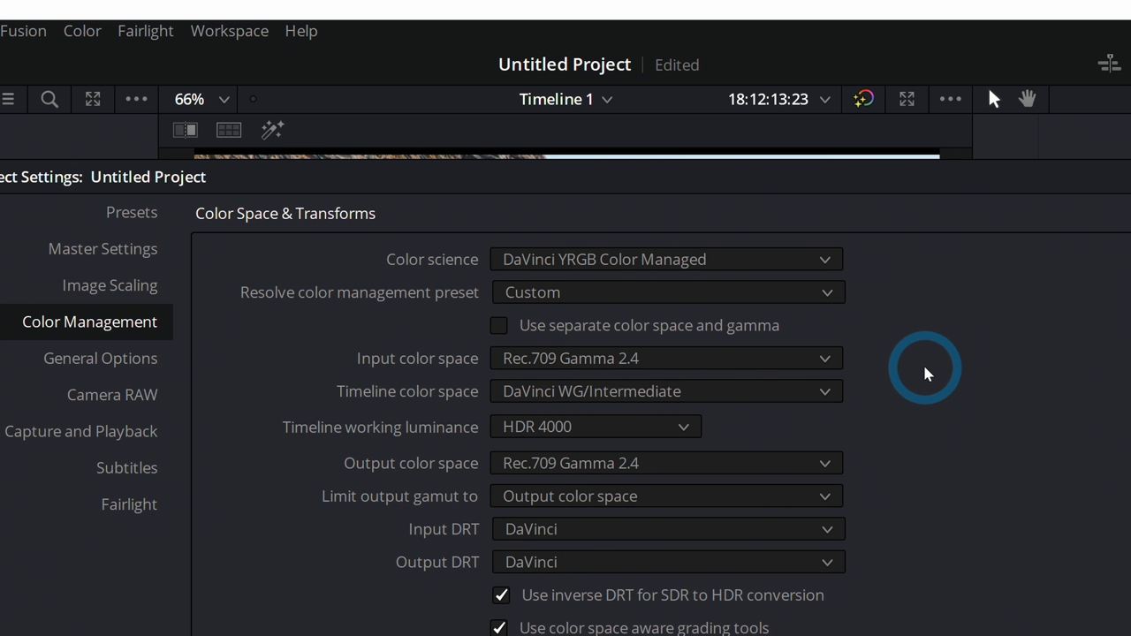
mouse_move(873, 384)
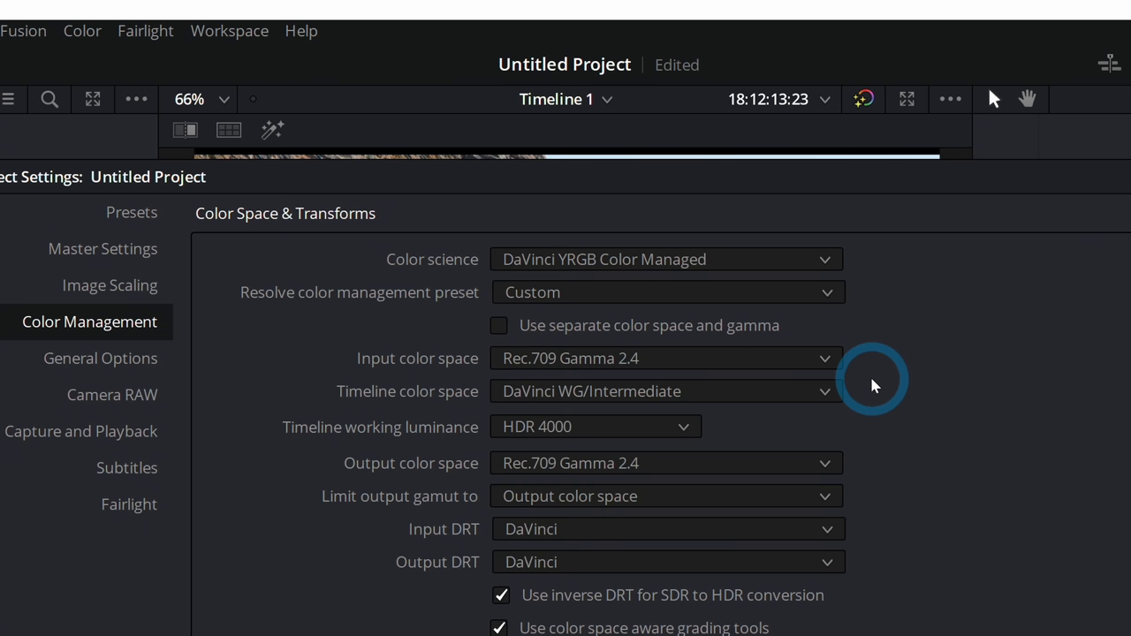
mouse_move(669, 372)
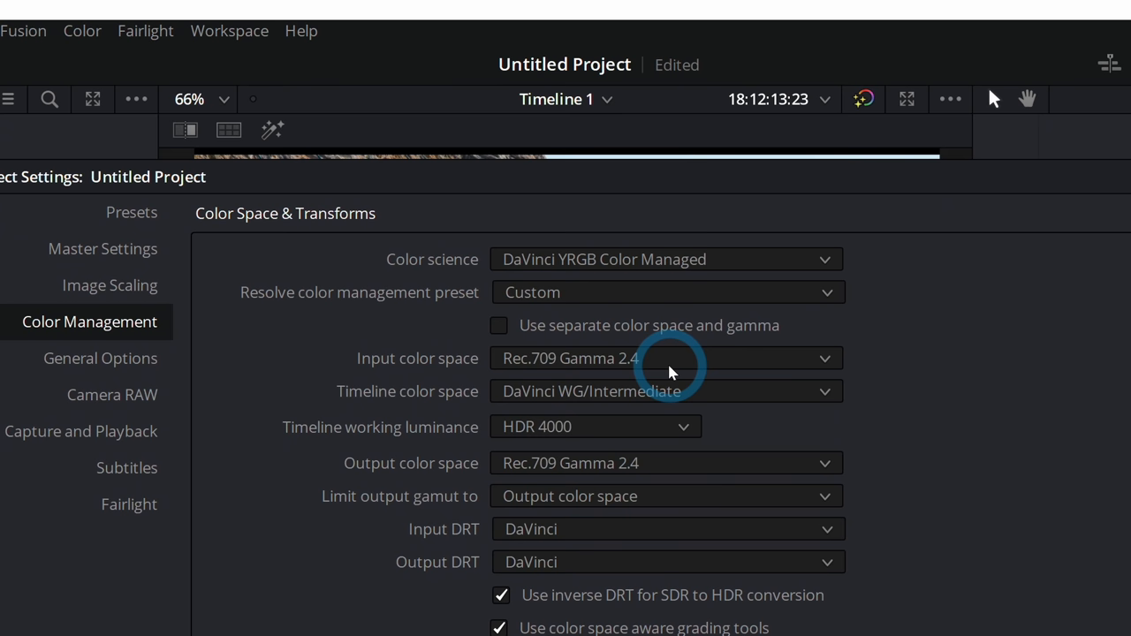
mouse_move(893, 369)
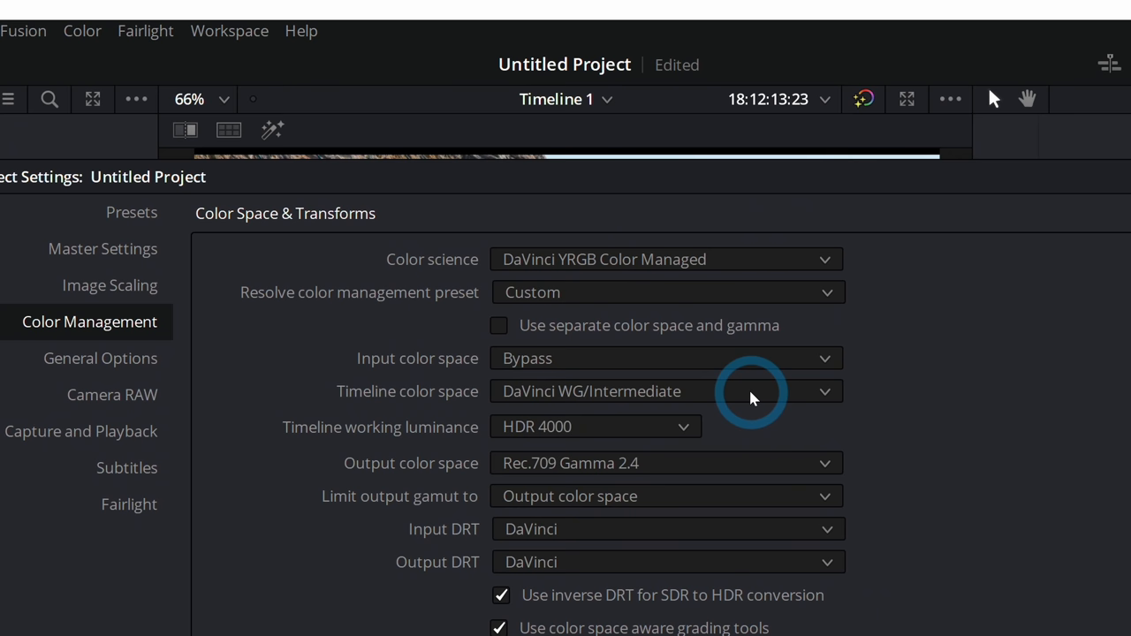
mouse_move(681, 403)
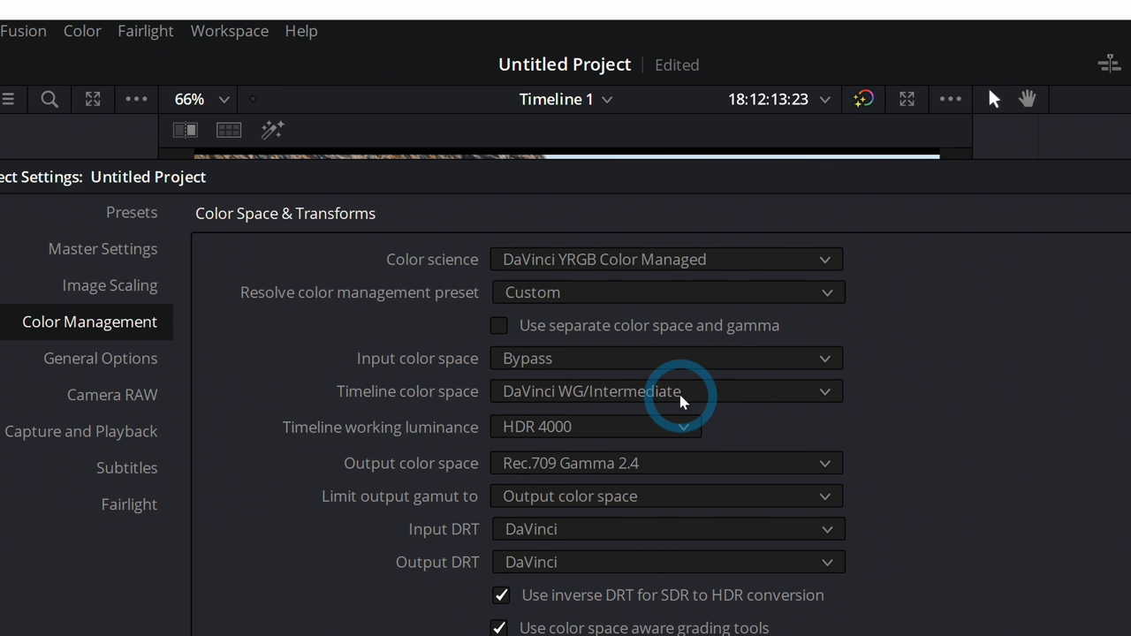
mouse_move(698, 405)
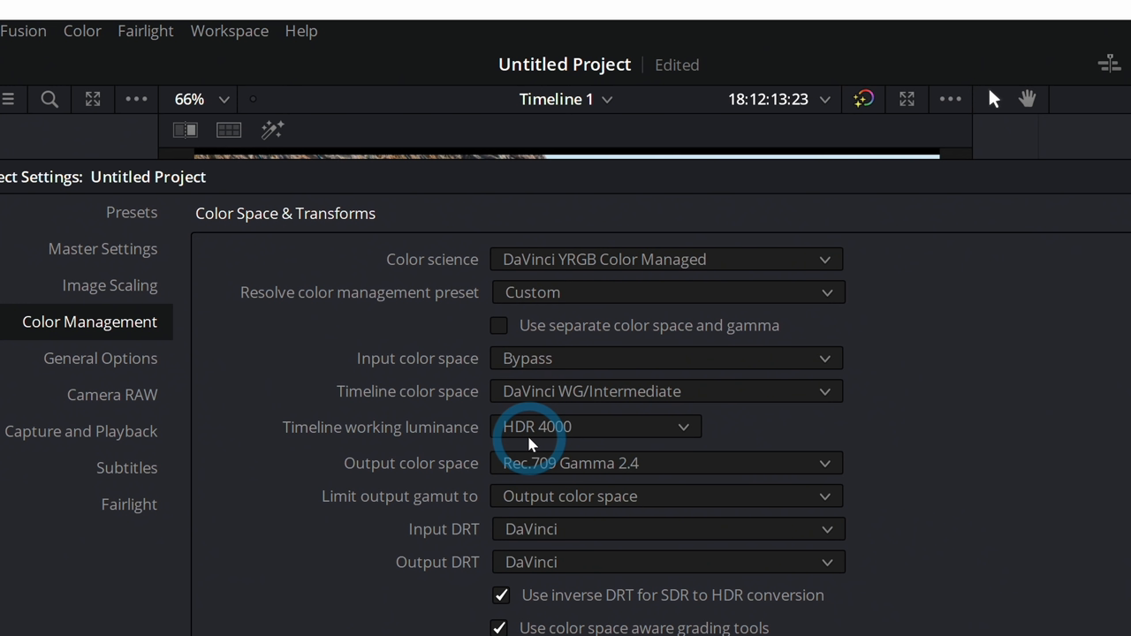
mouse_move(707, 449)
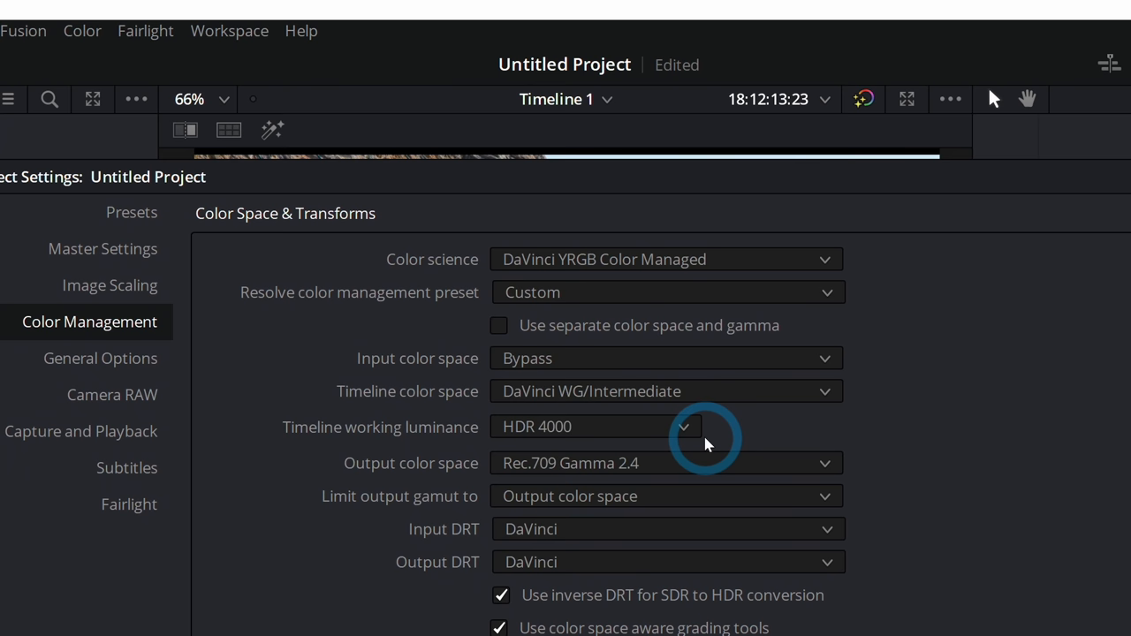
mouse_move(945, 477)
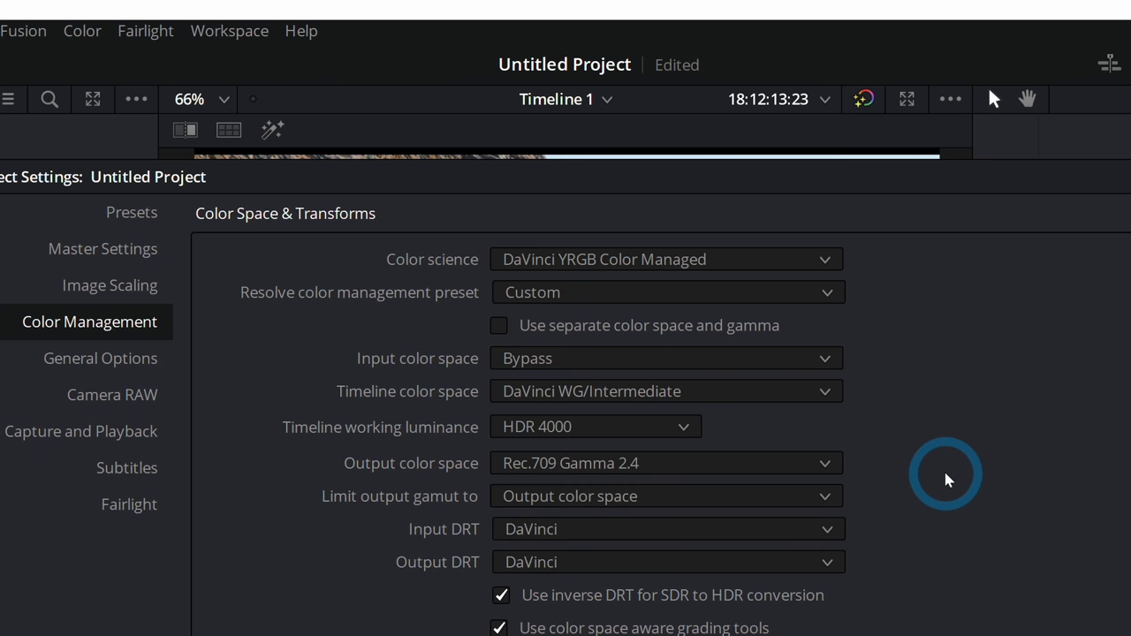
mouse_move(623, 539)
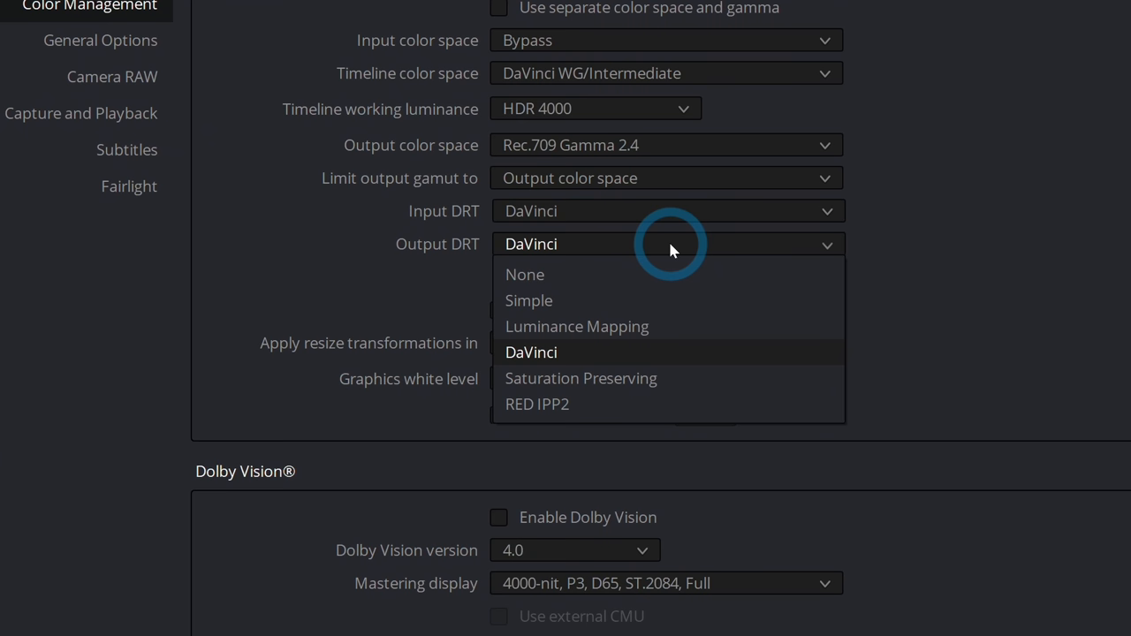
mouse_move(945, 248)
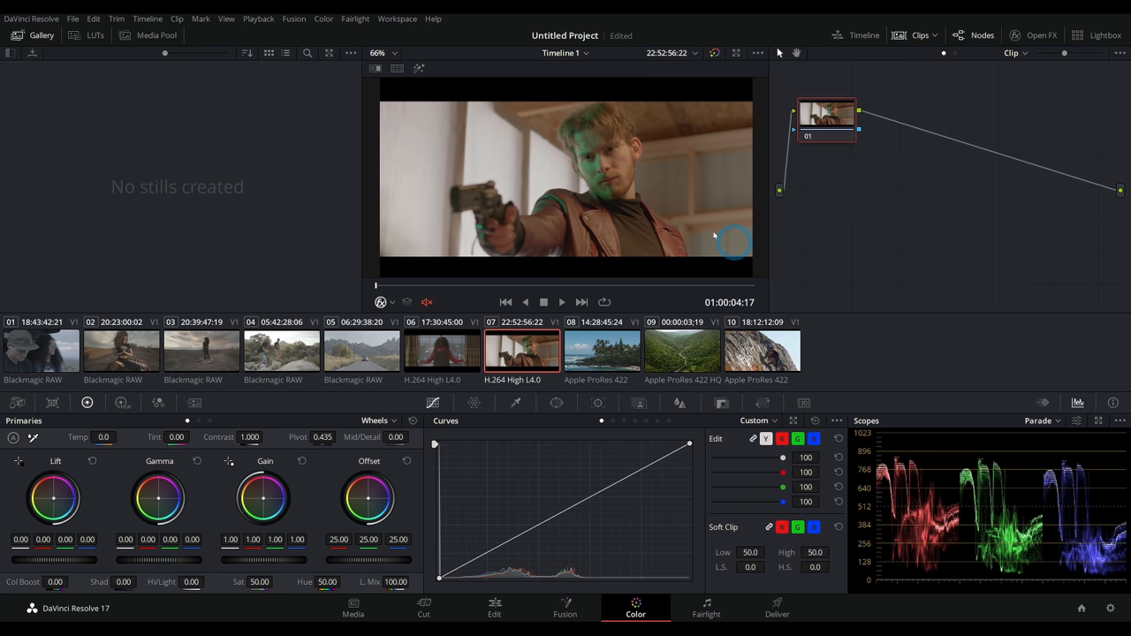
left_click(442, 351)
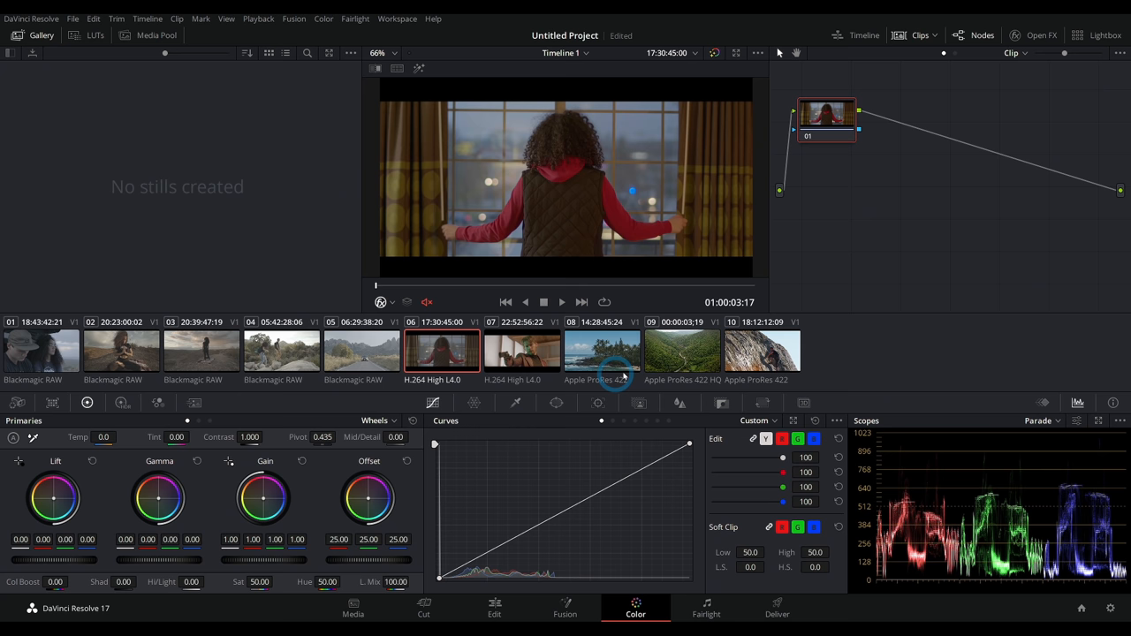
left_click(521, 351)
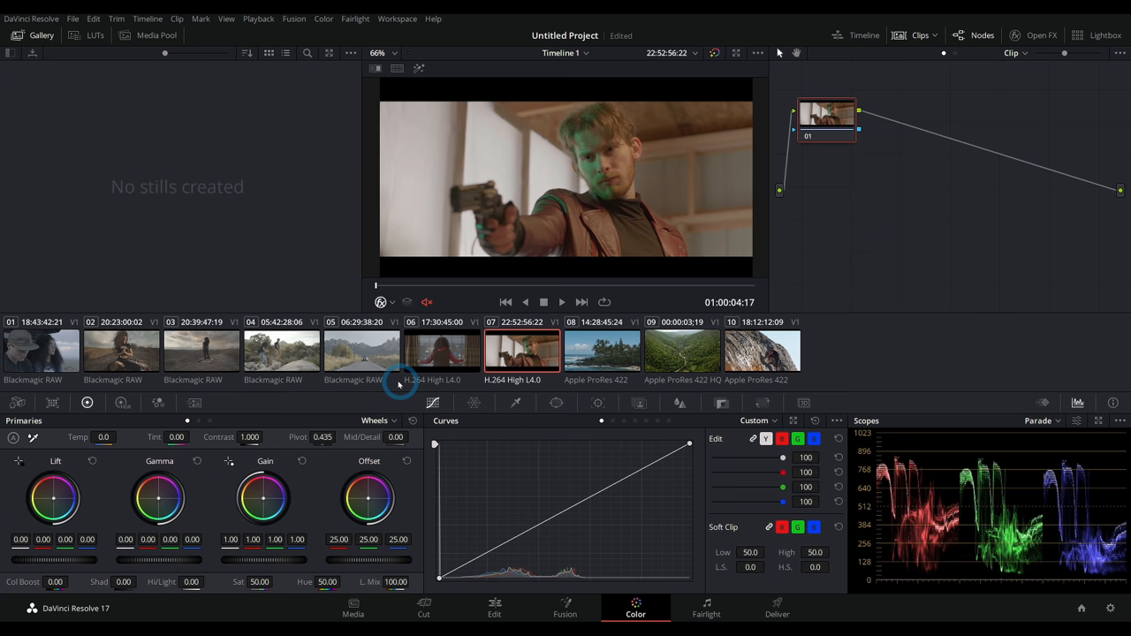
left_click(281, 351)
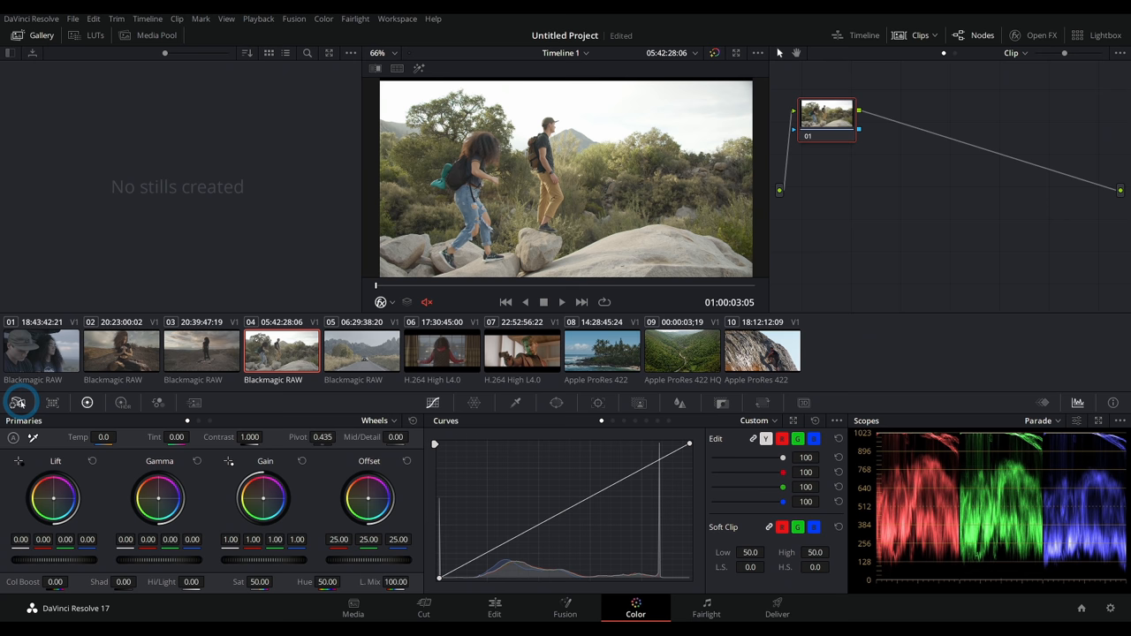
left_click(18, 403)
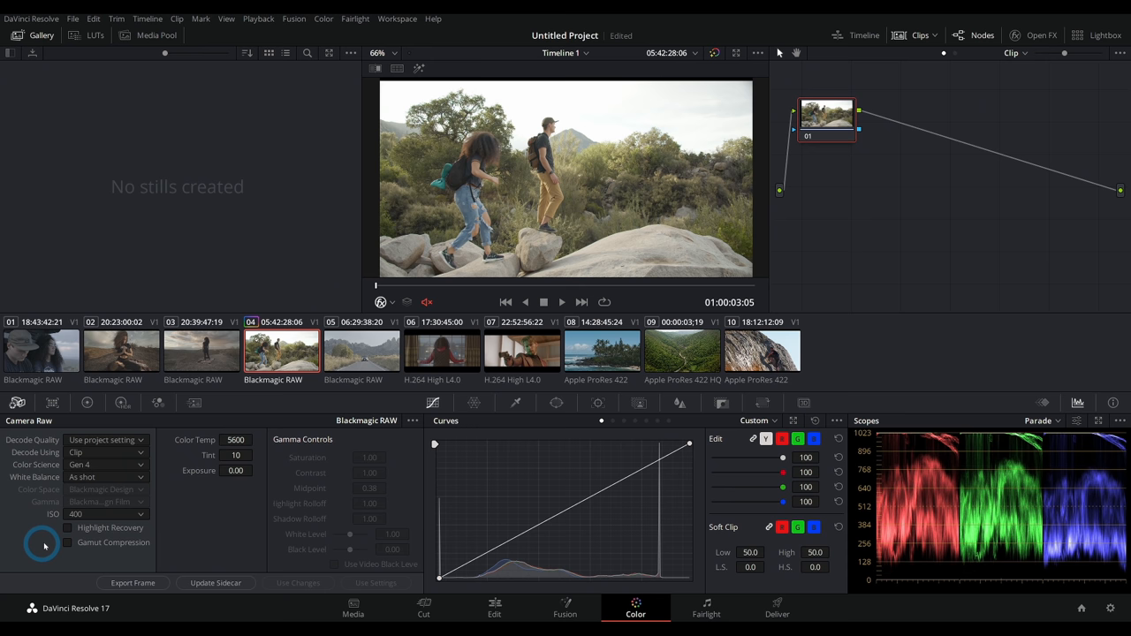
left_click(67, 527)
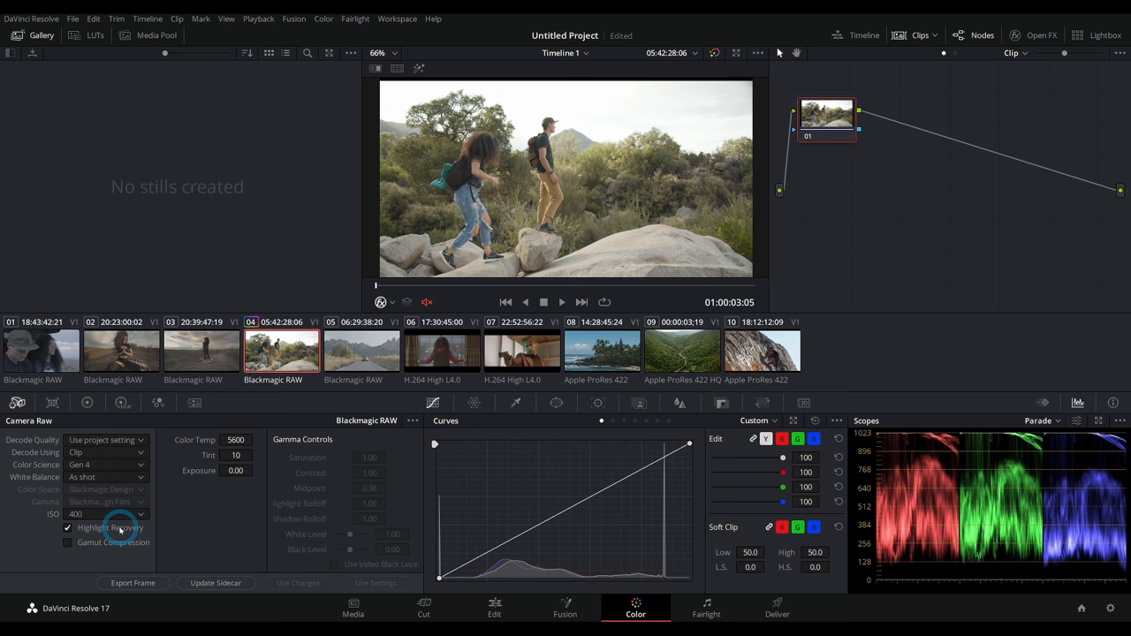
left_click(86, 403)
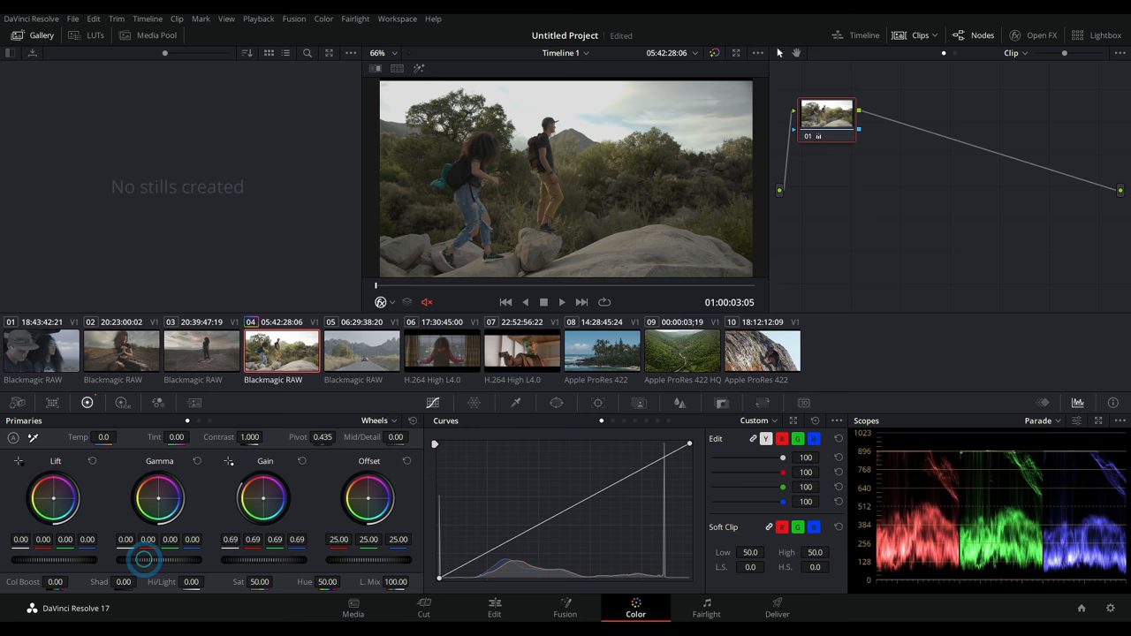
left_click(105, 477)
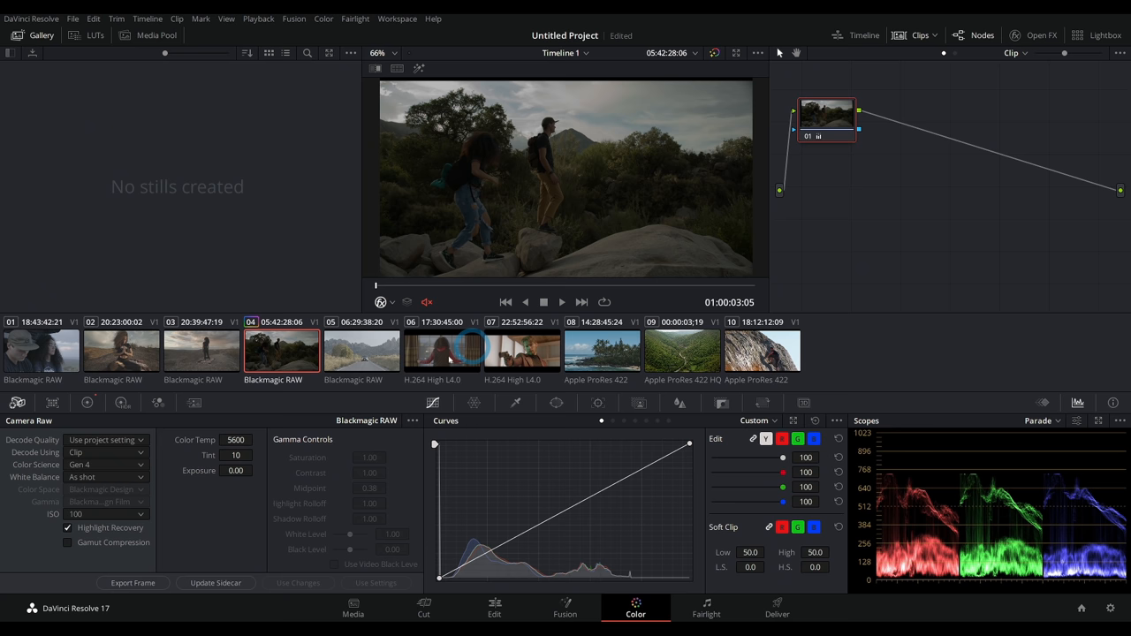
left_click(86, 403)
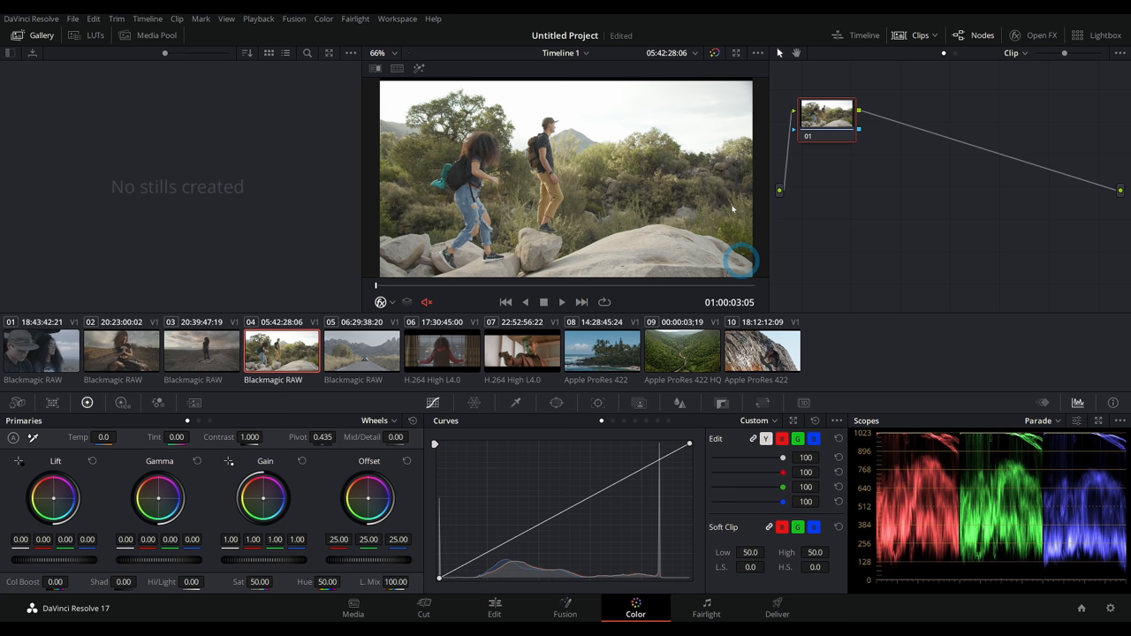
mouse_move(661, 216)
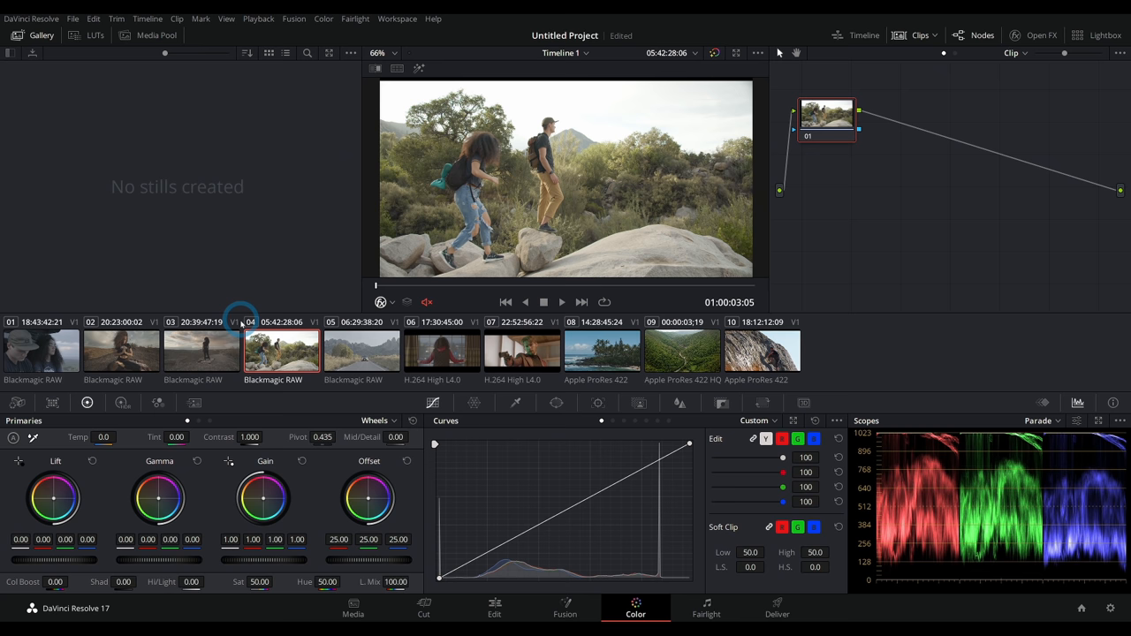
- Compare the meditating woman and hiking clips, then select clip 05 with the car
left_click(121, 350)
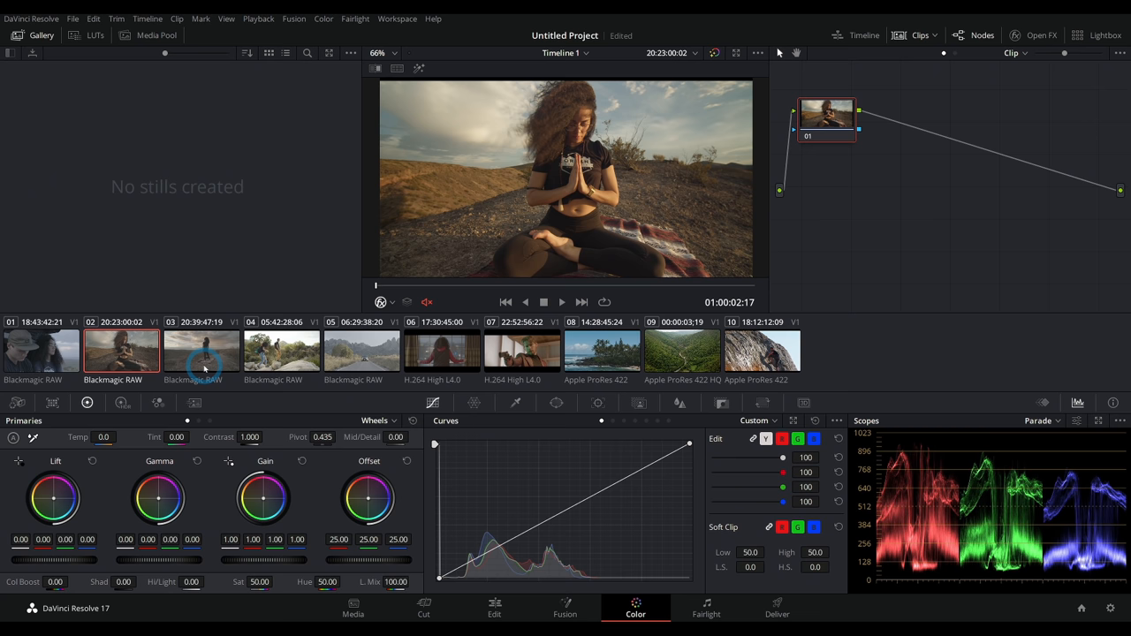
left_click(281, 350)
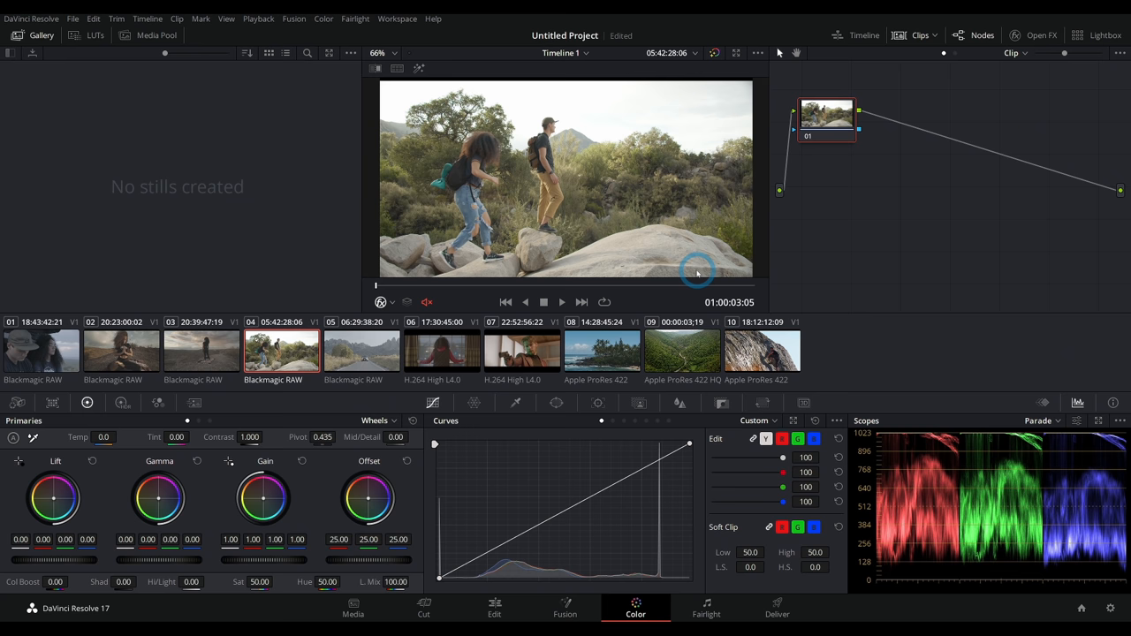
left_click(360, 349)
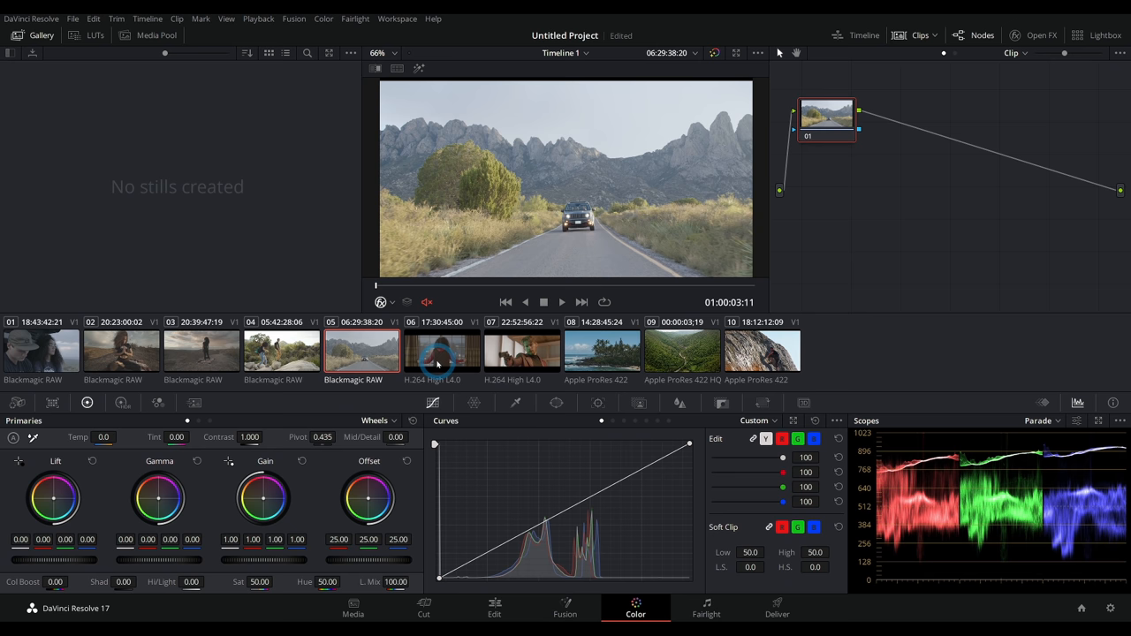
right_click(281, 351)
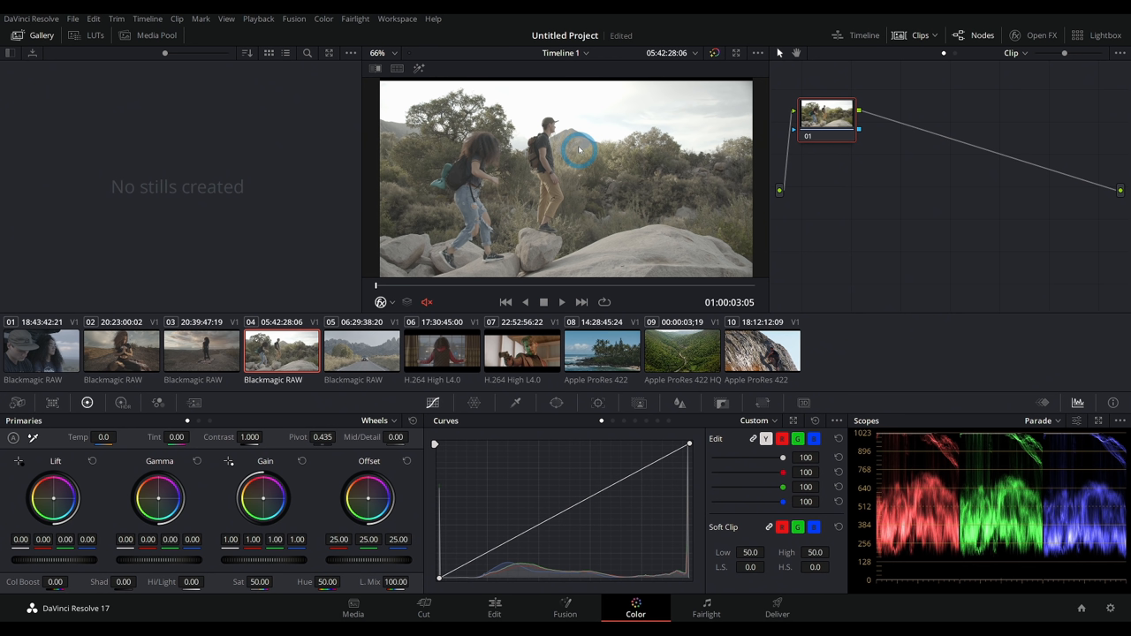
mouse_move(657, 210)
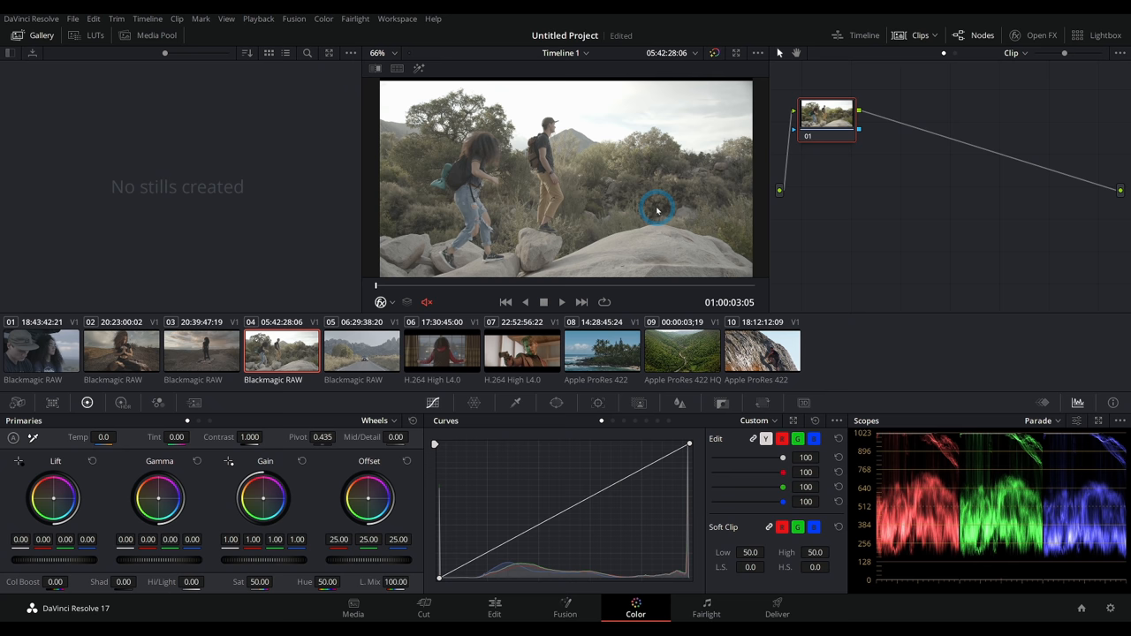
left_click(362, 351)
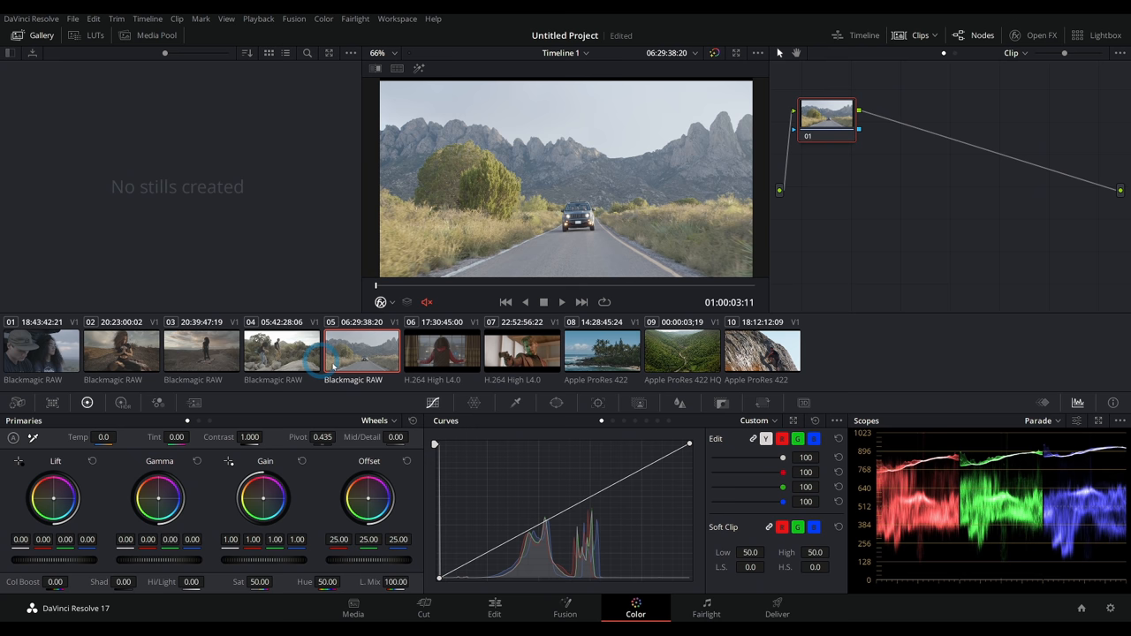
- Switch to the HDR Wheels palette and reset the global temperature adjustment
left_click(122, 403)
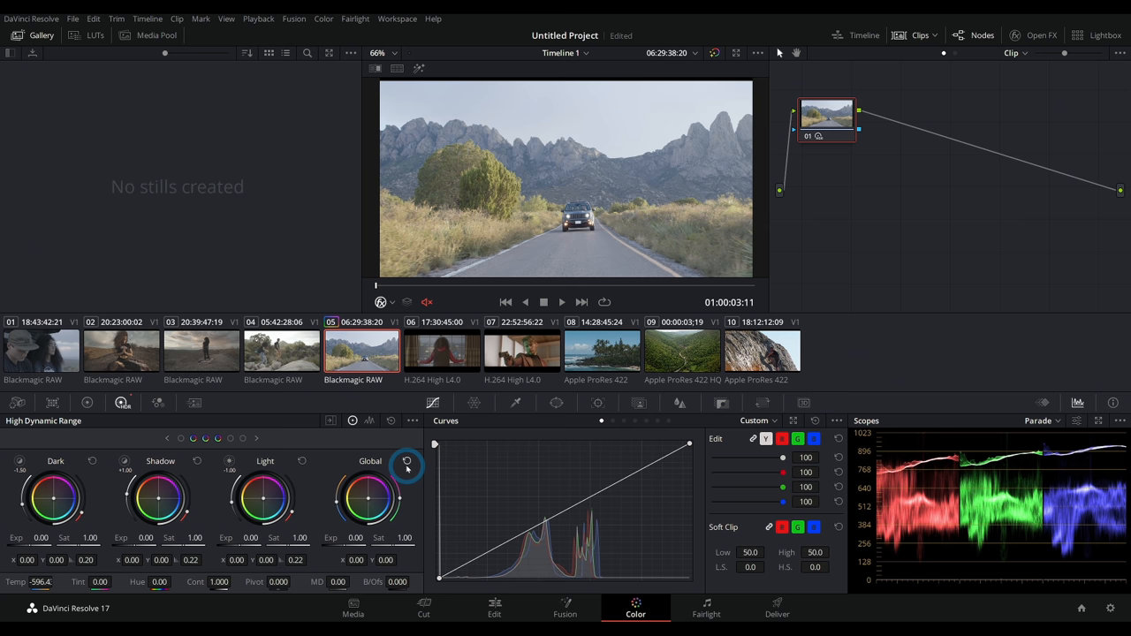
left_click(407, 462)
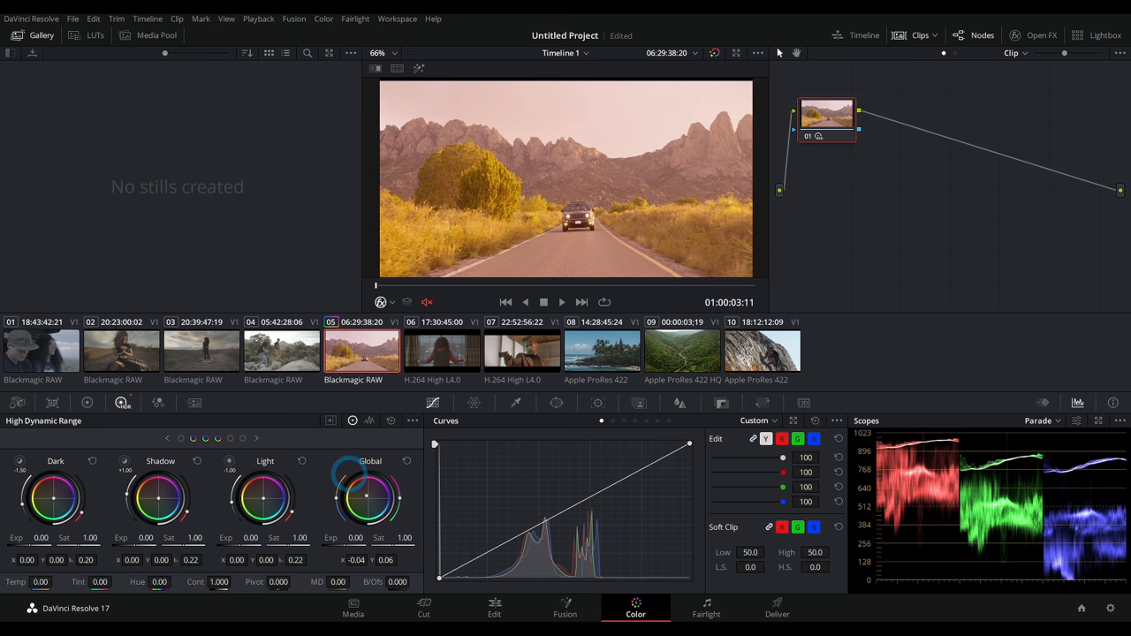
- Drag the HDR Global wheel toward warm to shift the road clip's color
left_click_drag(370, 499, 345, 473)
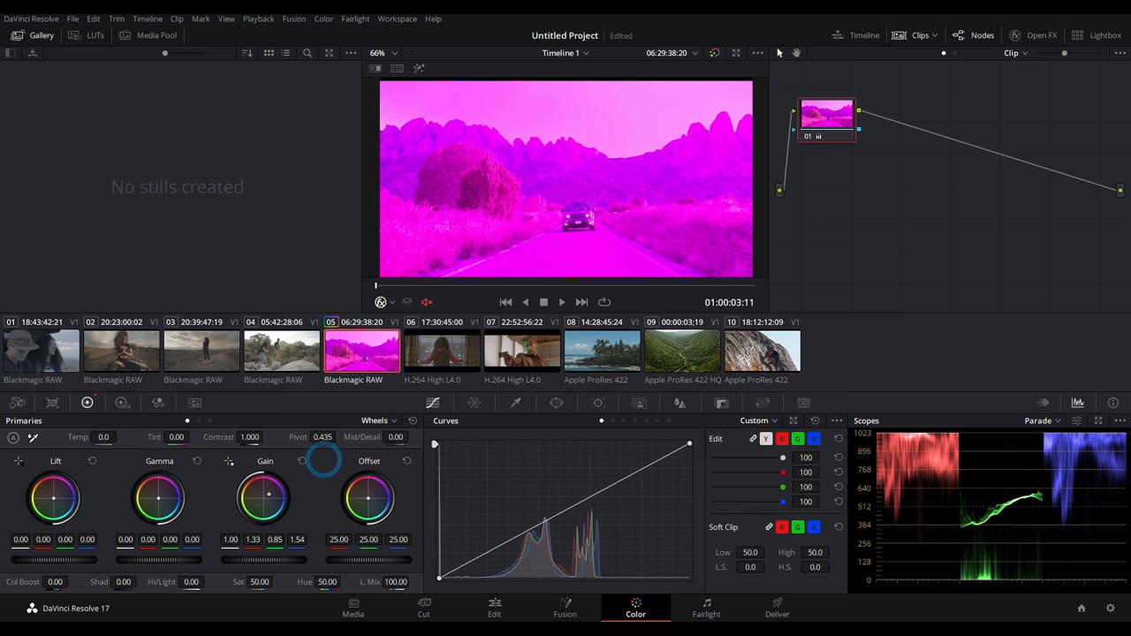
left_click(123, 403)
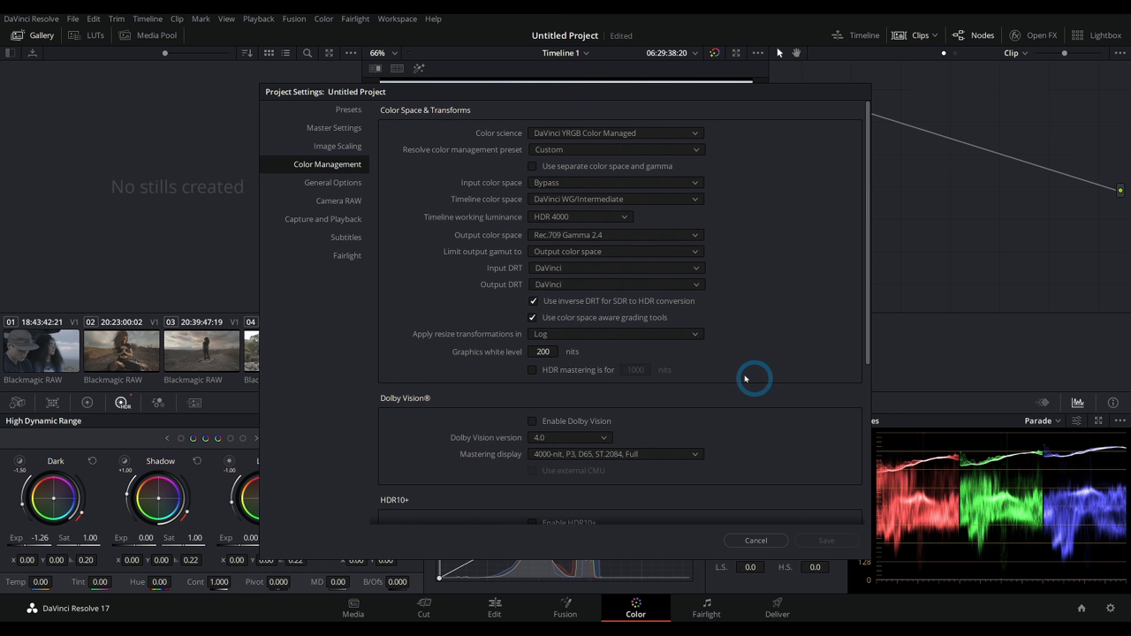
mouse_move(774, 285)
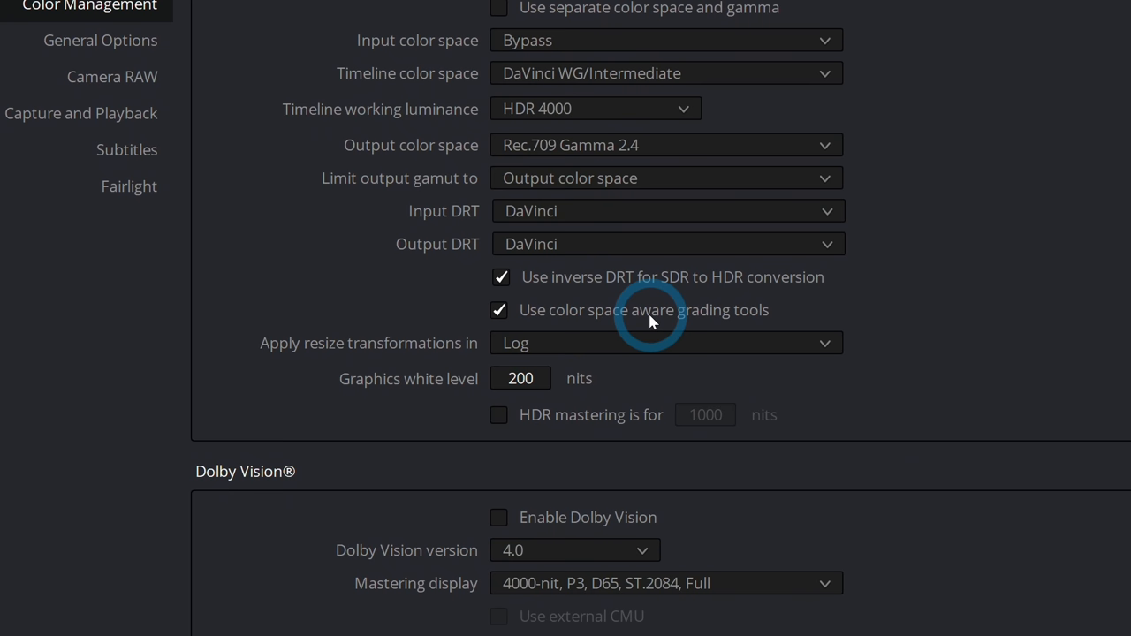
mouse_move(941, 444)
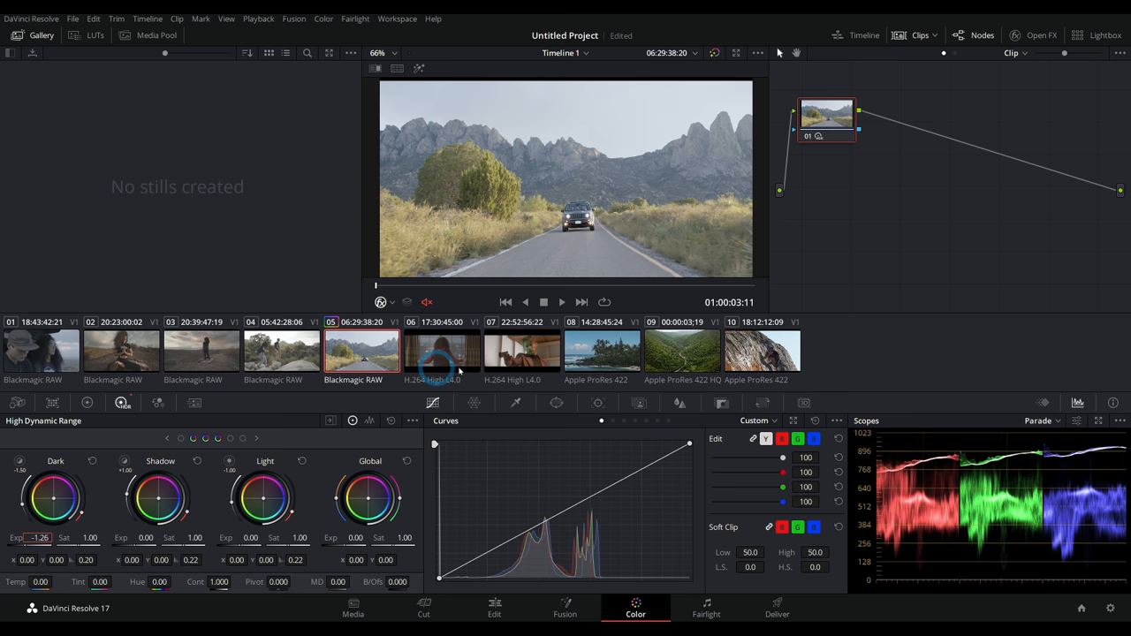
- Return from the coastline clip to clip 05 and pull the curve's white point left to brighten highlights
left_click(601, 351)
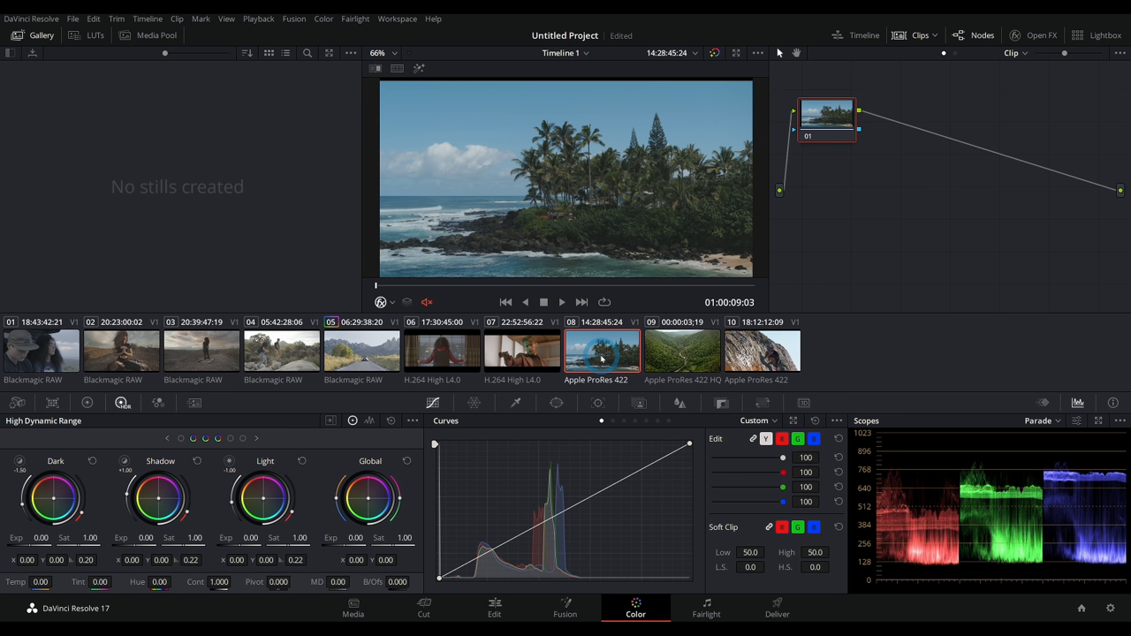
mouse_move(627, 466)
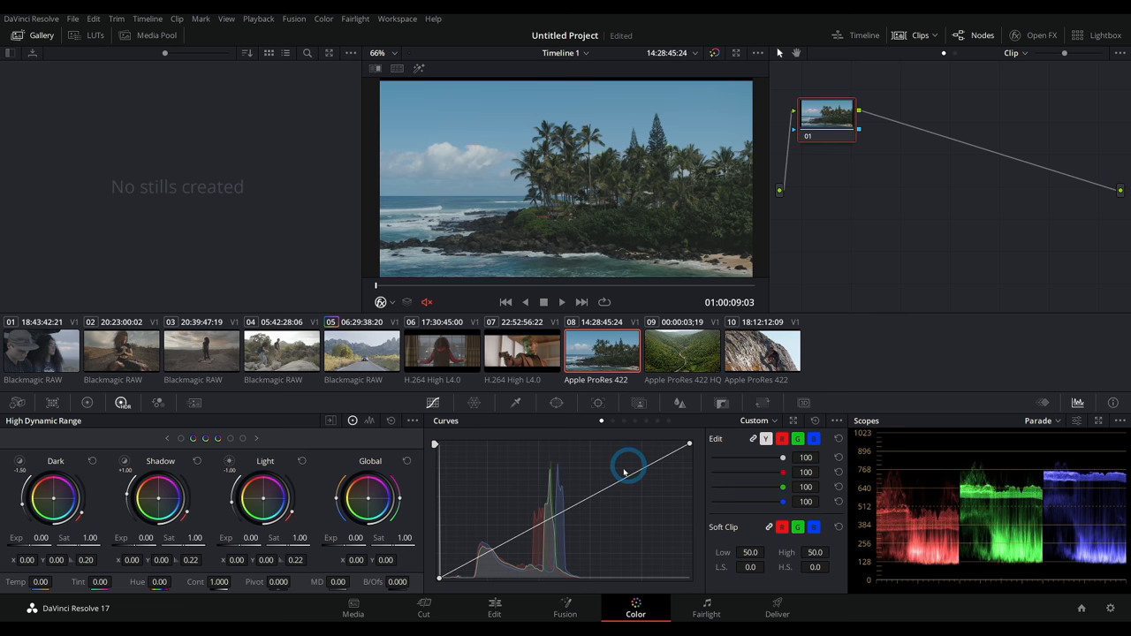
left_click(362, 351)
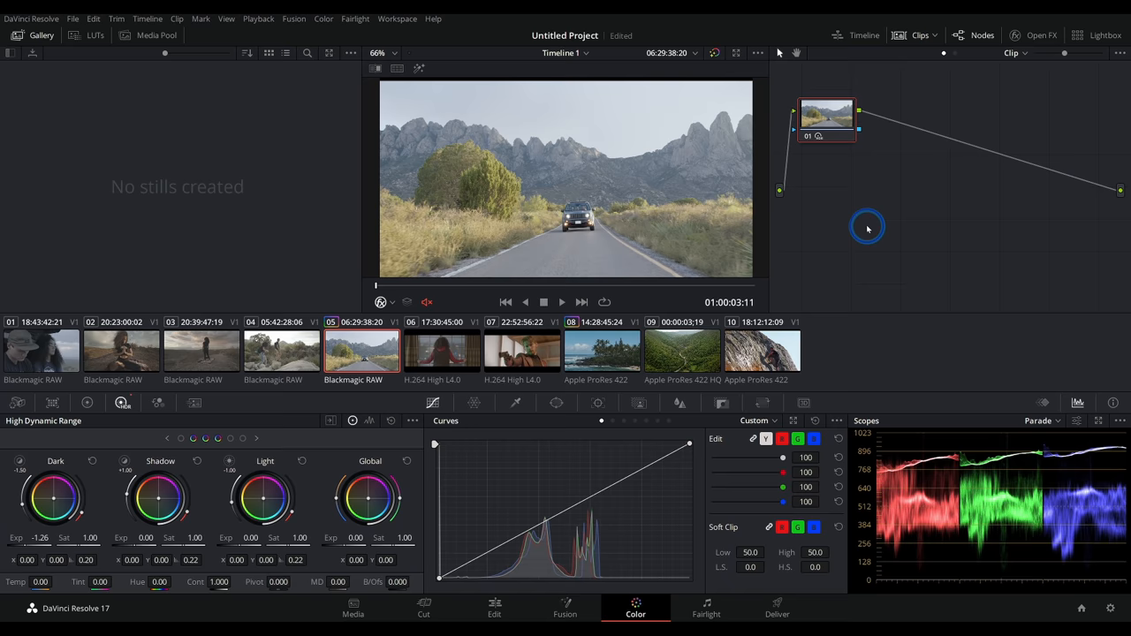
left_click_drag(689, 442, 612, 442)
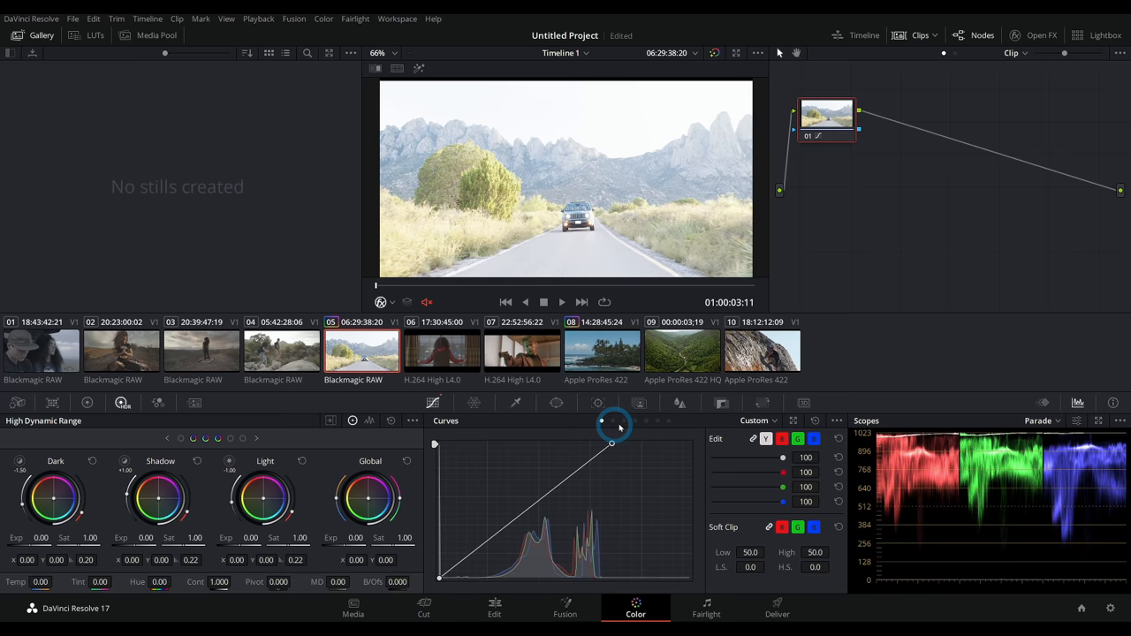